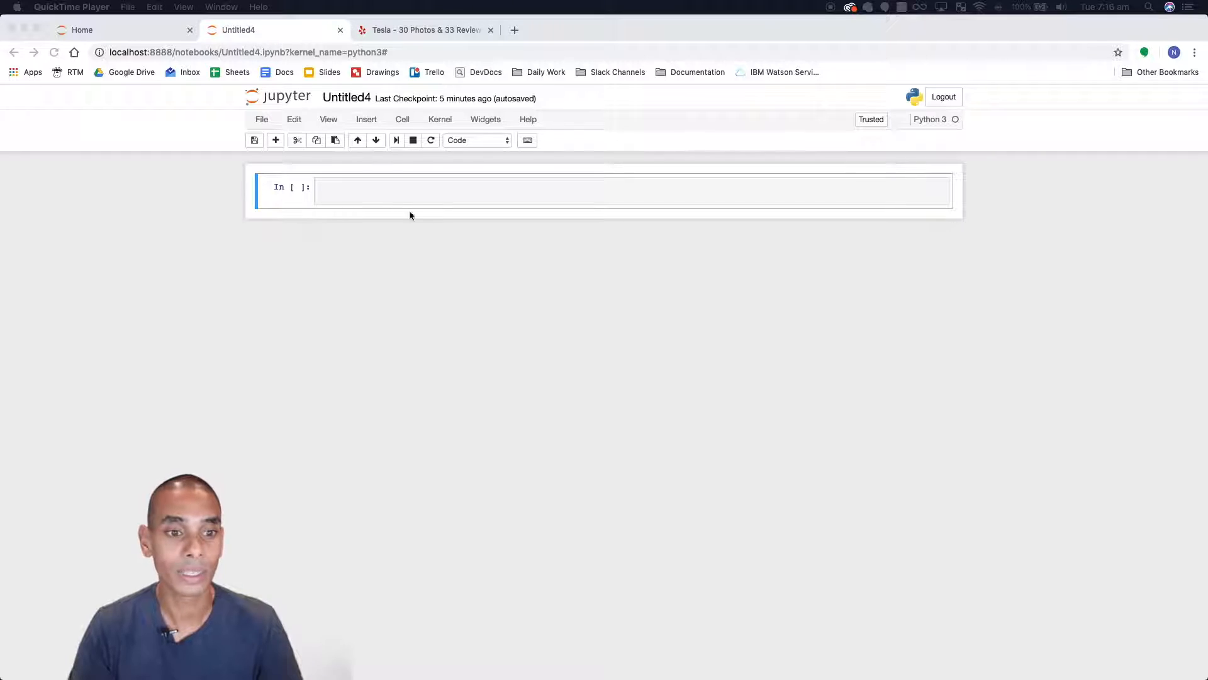
Step: Write and run two cells: 'import requests' and 'from bs4 import BeautifulSoup'
left_click(380, 191)
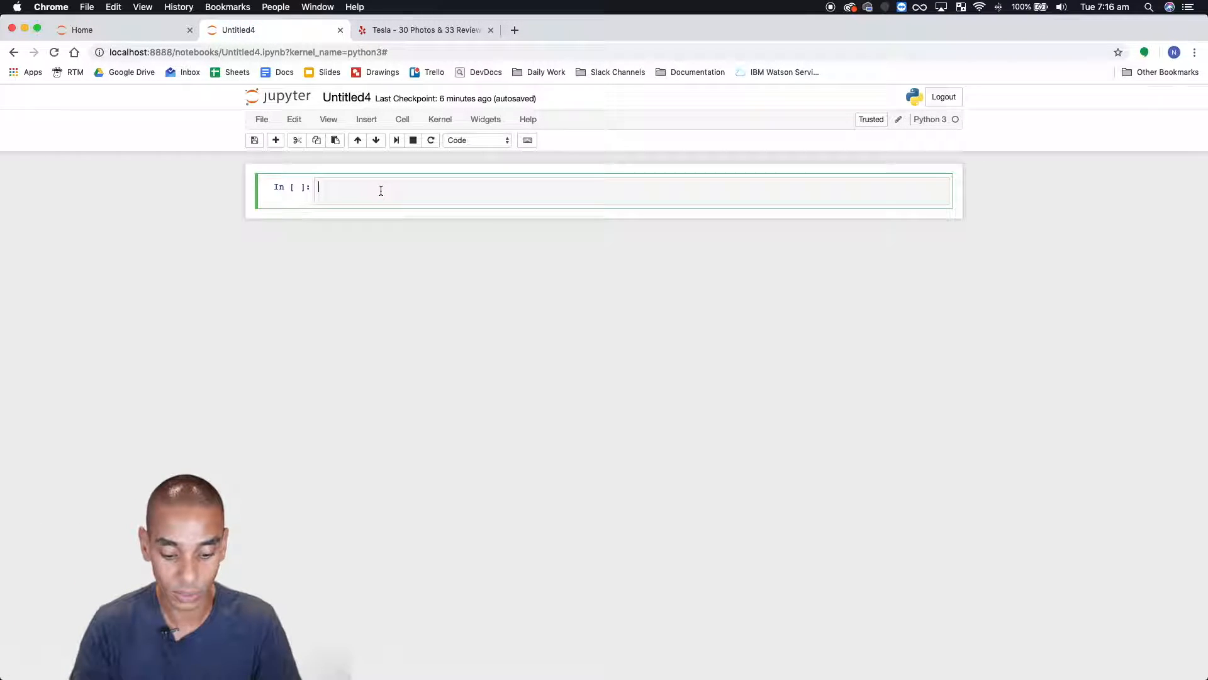
type("import")
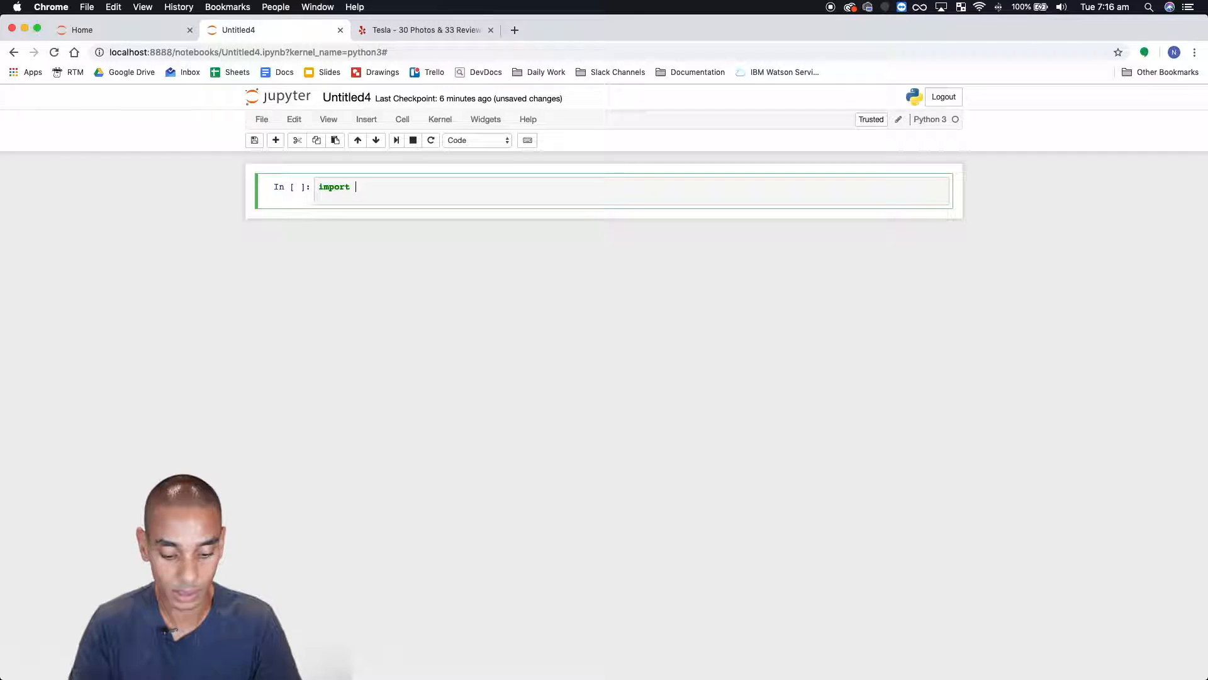
type("requests")
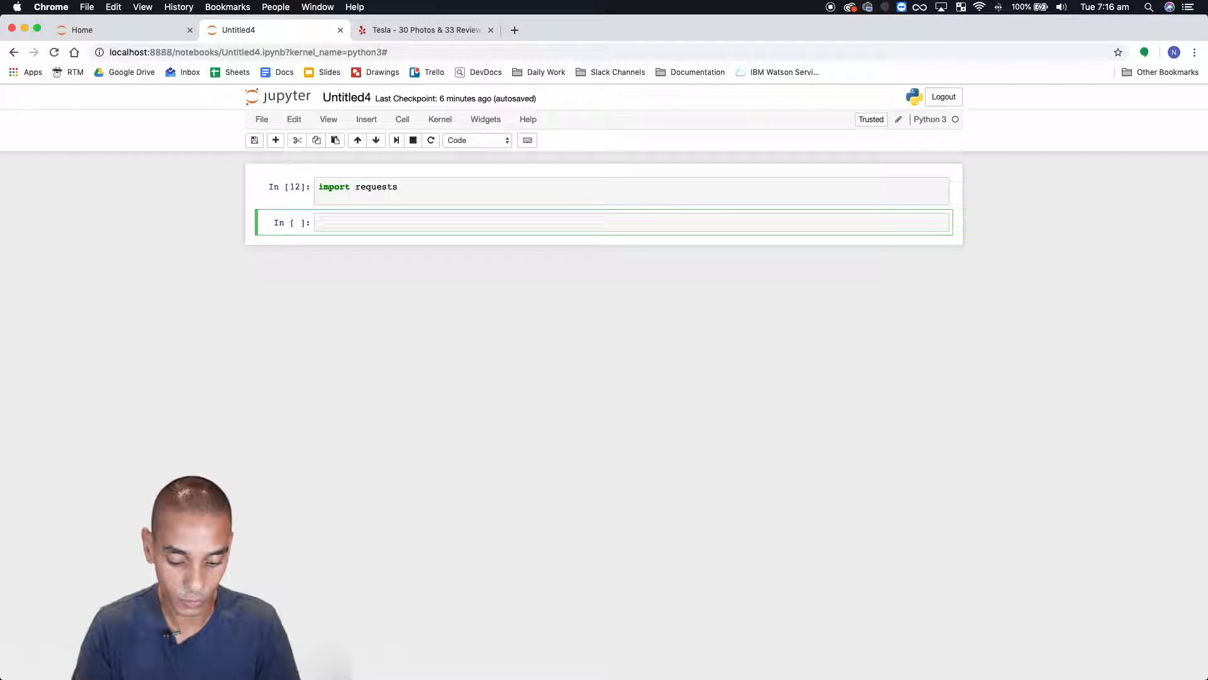
type("from")
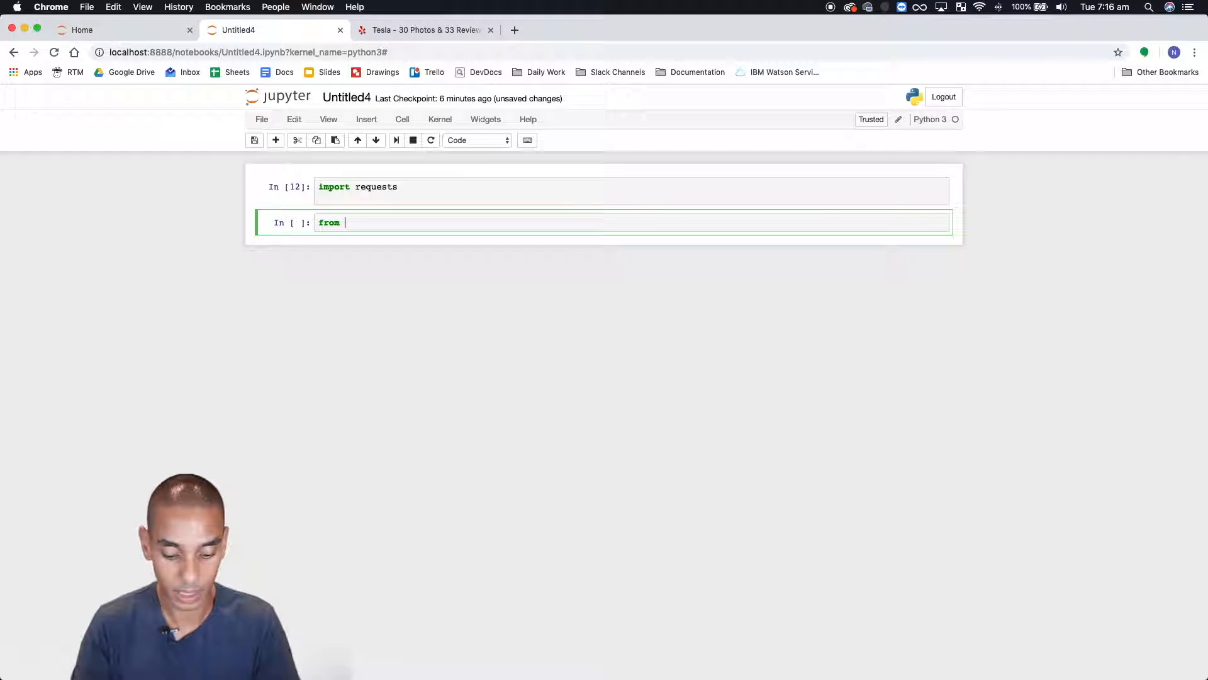
type("bs4")
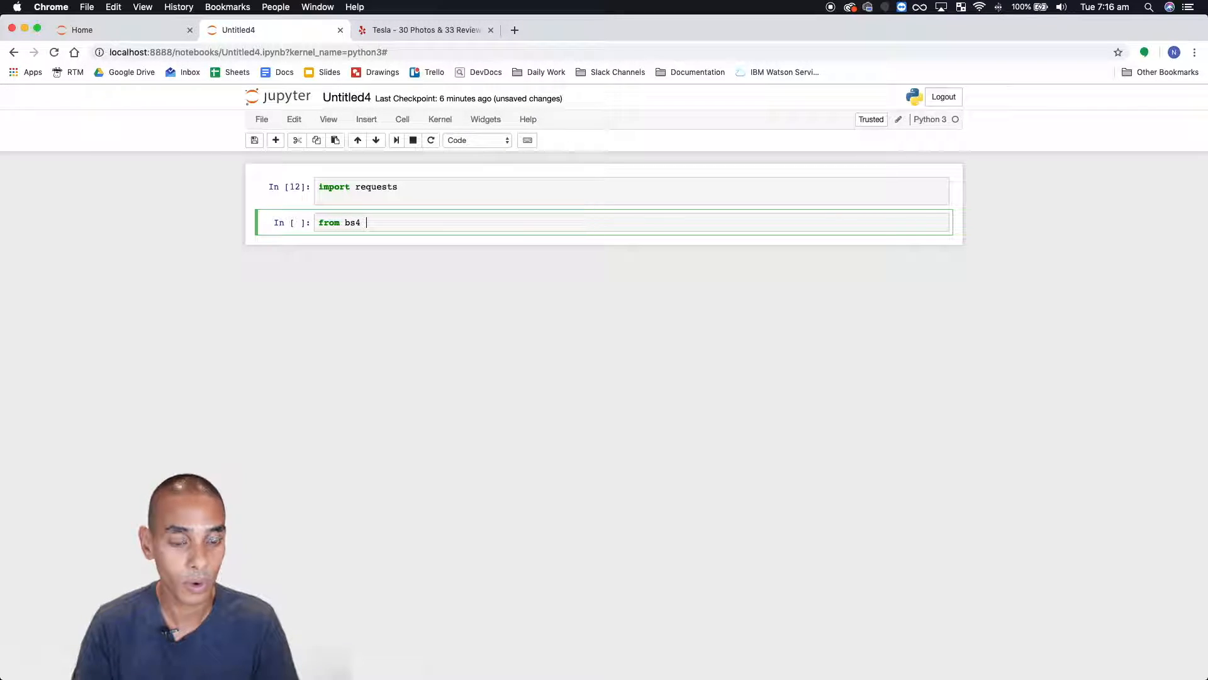
type("import B")
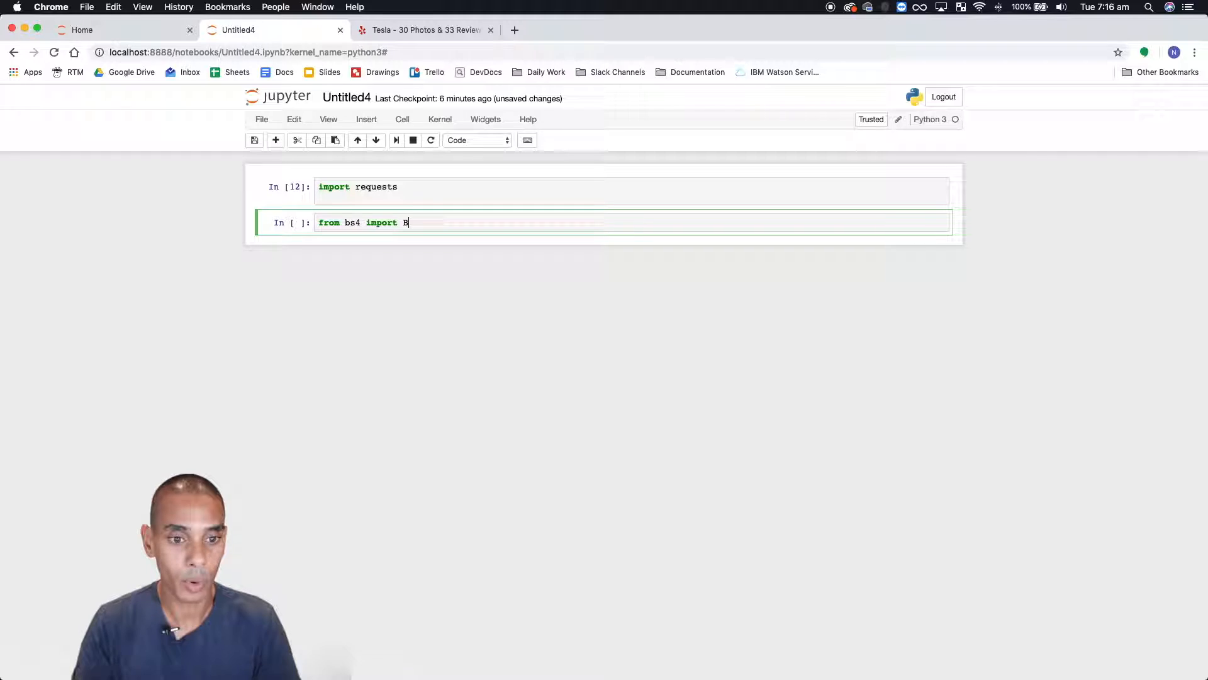
type("eautifulSoup")
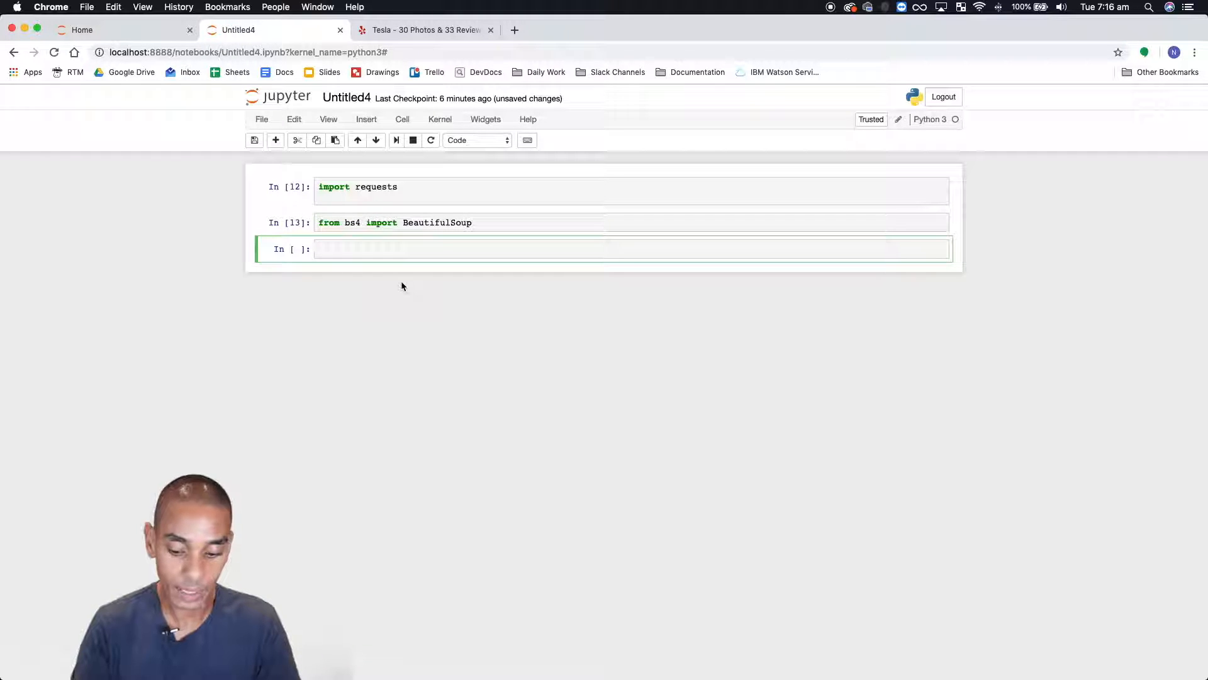
Step: Begin a cell with 'r =' and copy the Tesla Yelp page URL from the browser tab
type("r =")
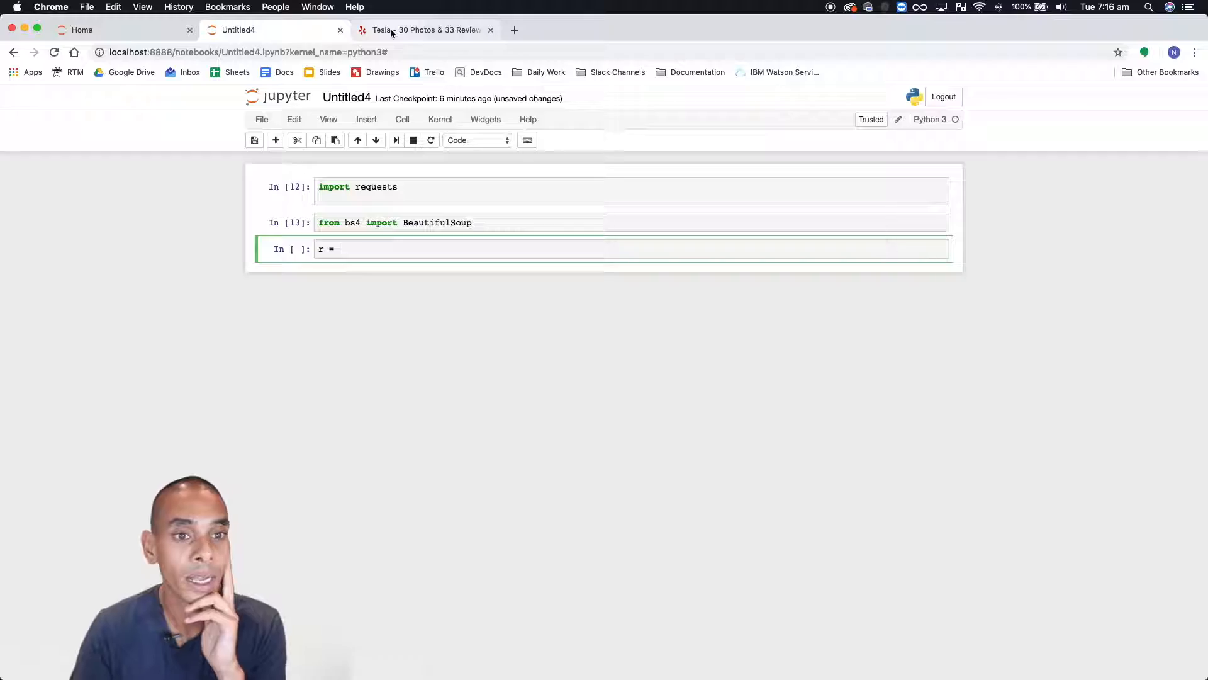
left_click(427, 29)
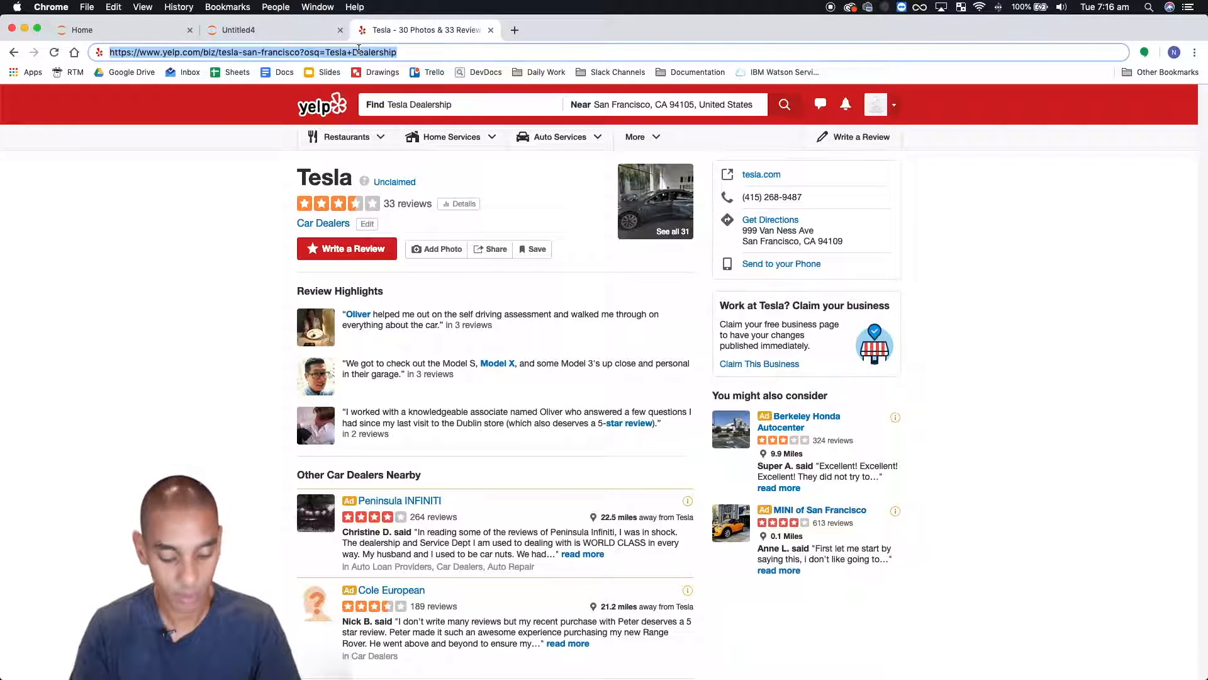
left_click(274, 29)
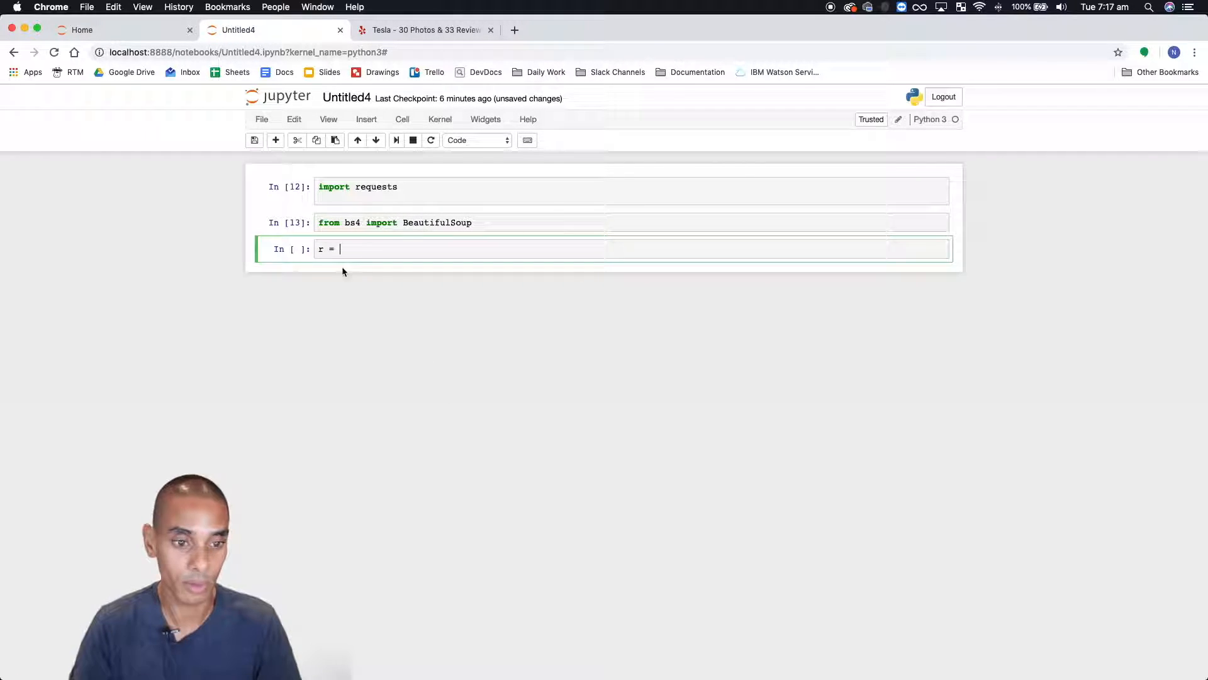
Step: Fetch the Yelp URL with requests.get, check r.status_code is 200, and show r.text
type("reque")
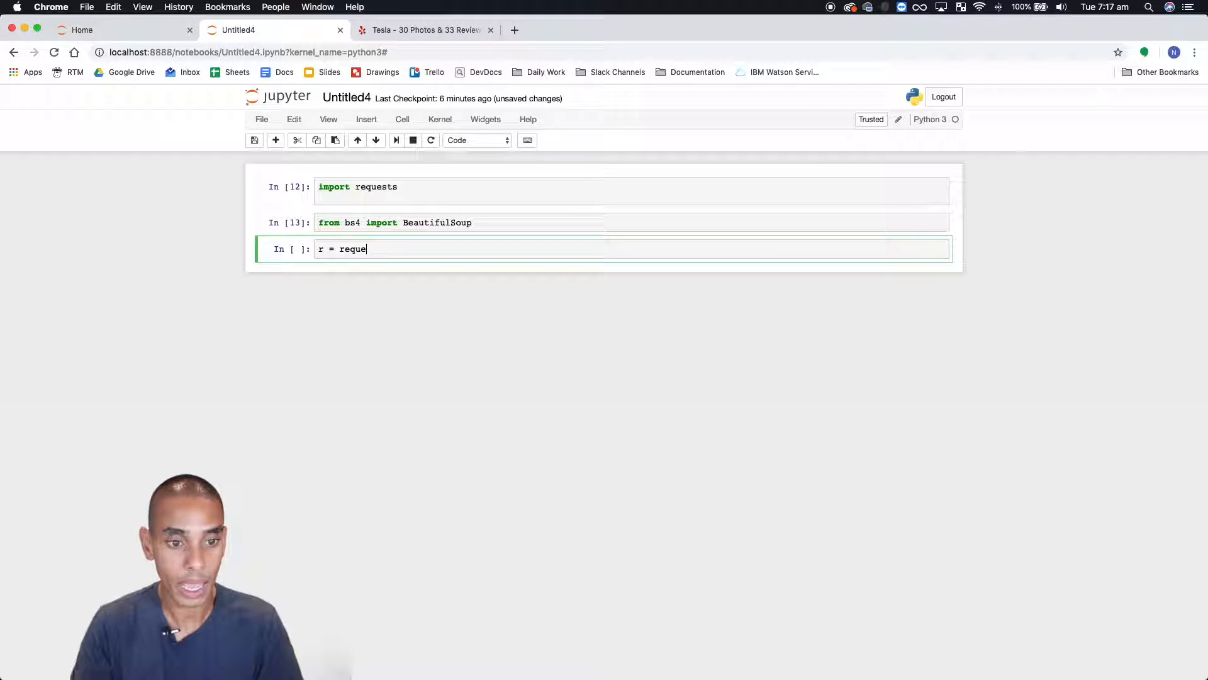
type("st")
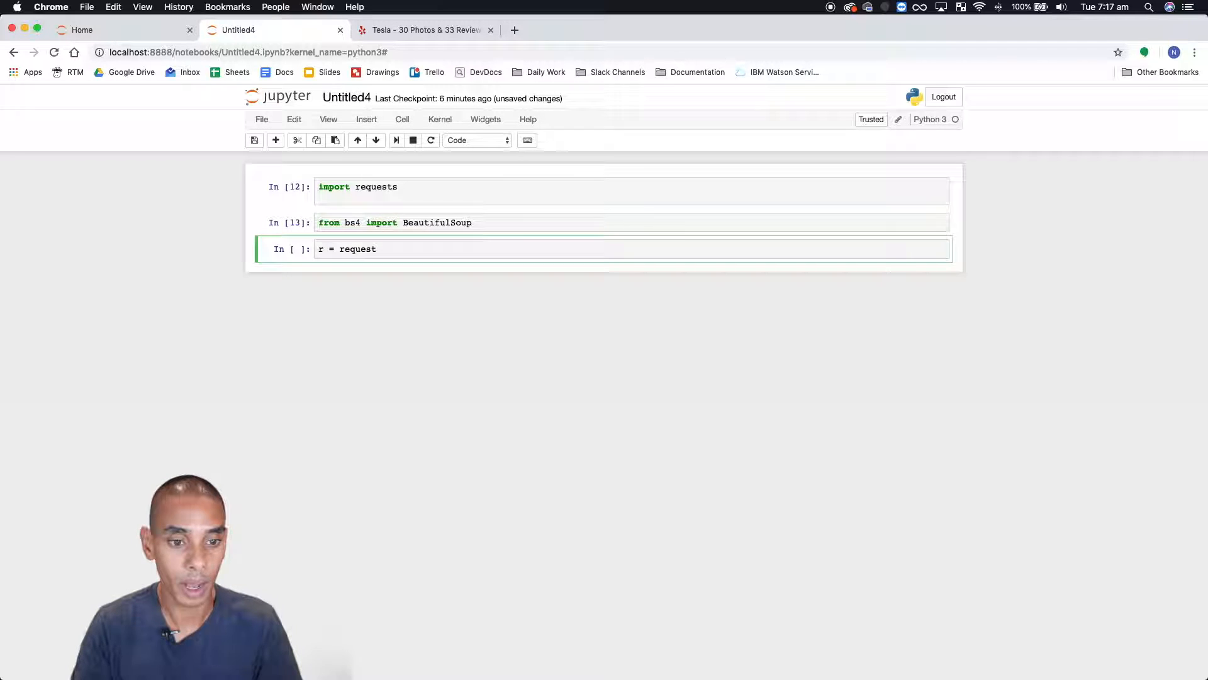
type("s.get('https://www.yelp.com/biz/tesla-san-francisco?osq=Tesla+Dealership")
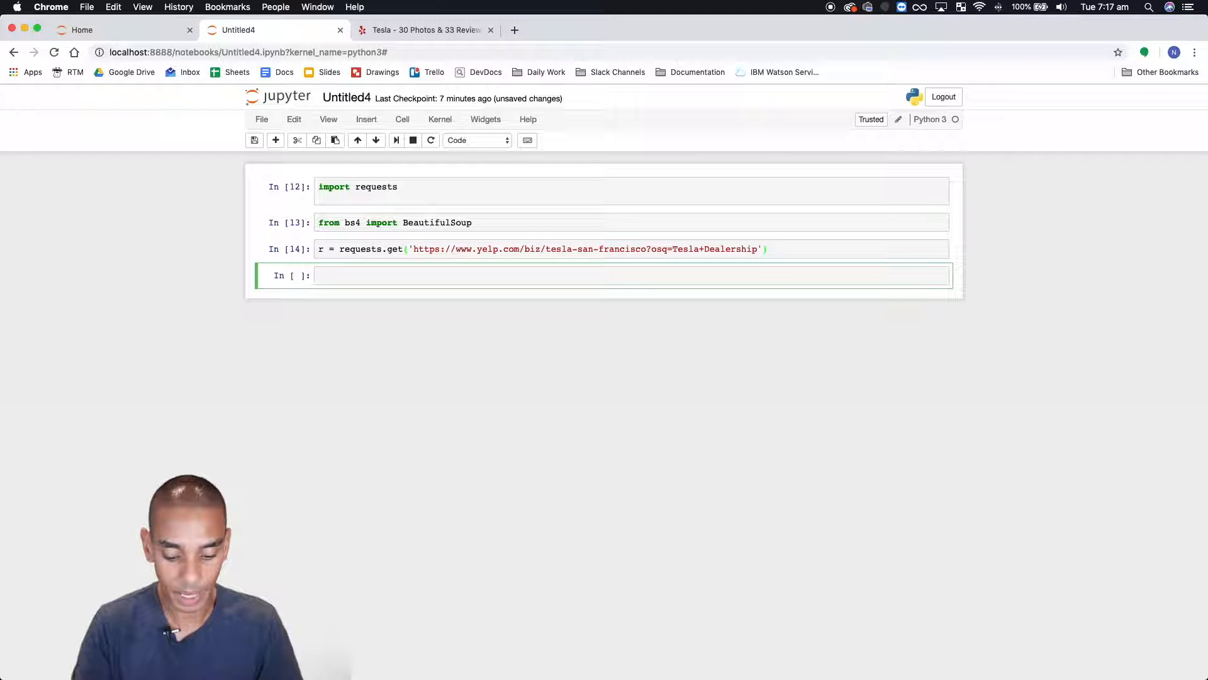
type("r.statu")
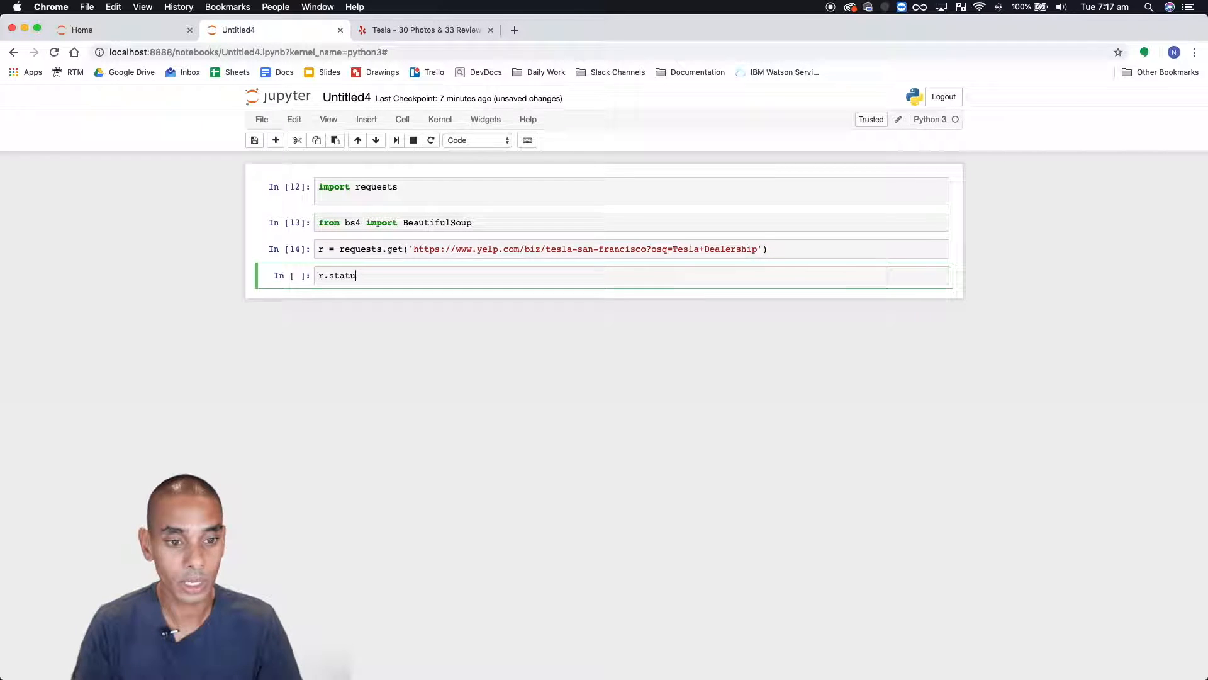
type("s_code")
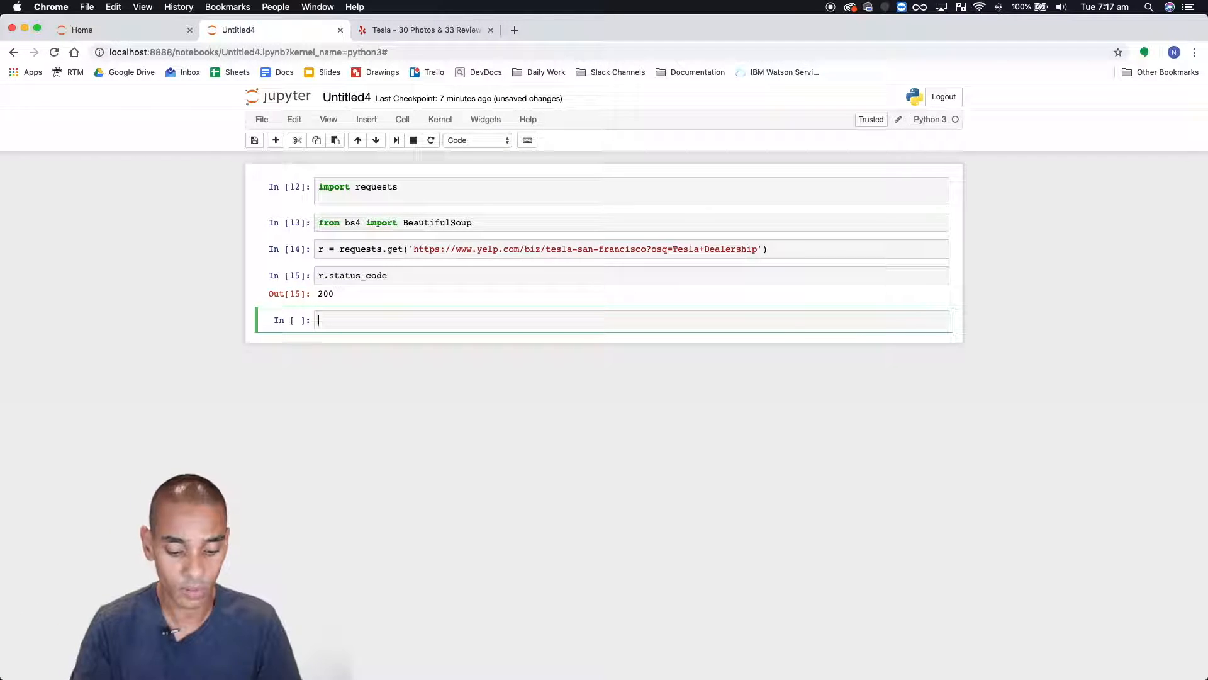
type("r.text")
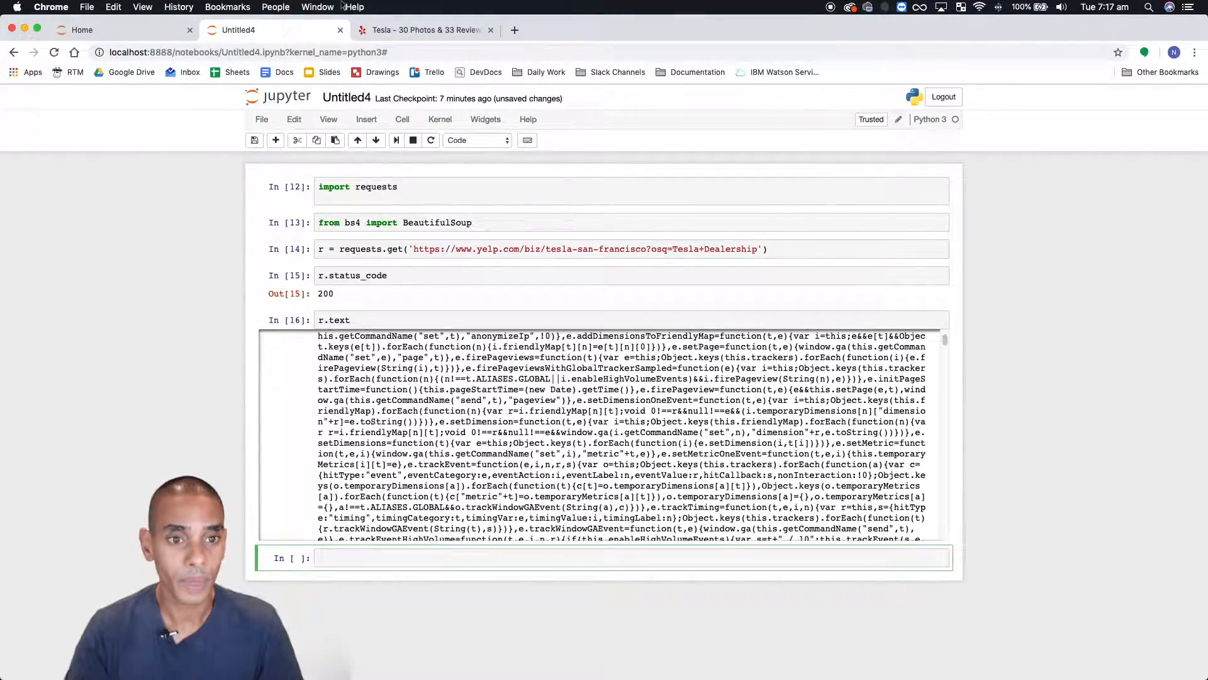
Step: Scroll the Tesla Yelp page down to the Recommended Reviews and the first review's text
left_click(422, 29)
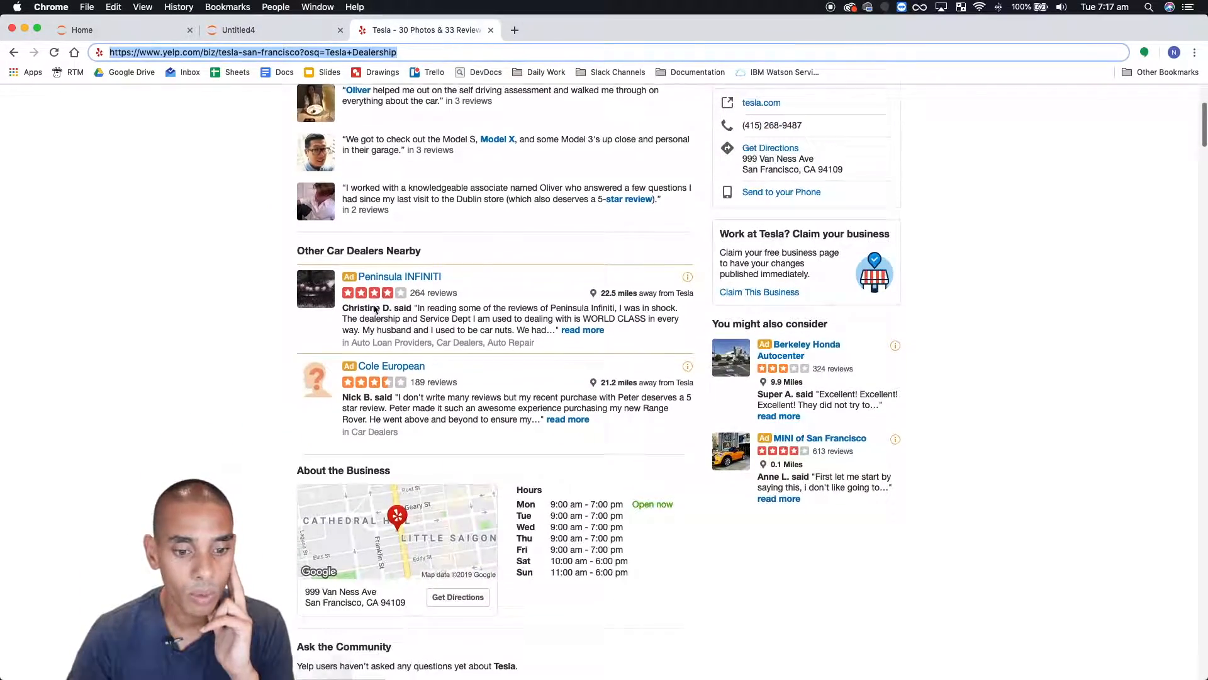
scroll("down", 3)
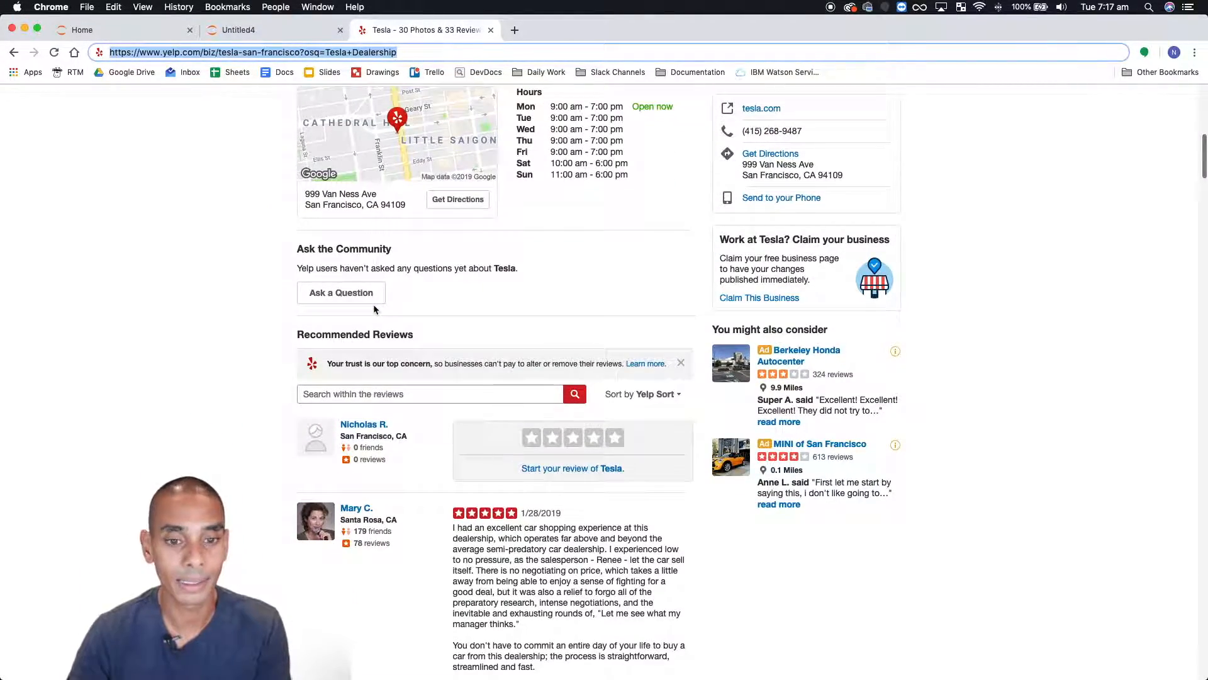
scroll("down", 3)
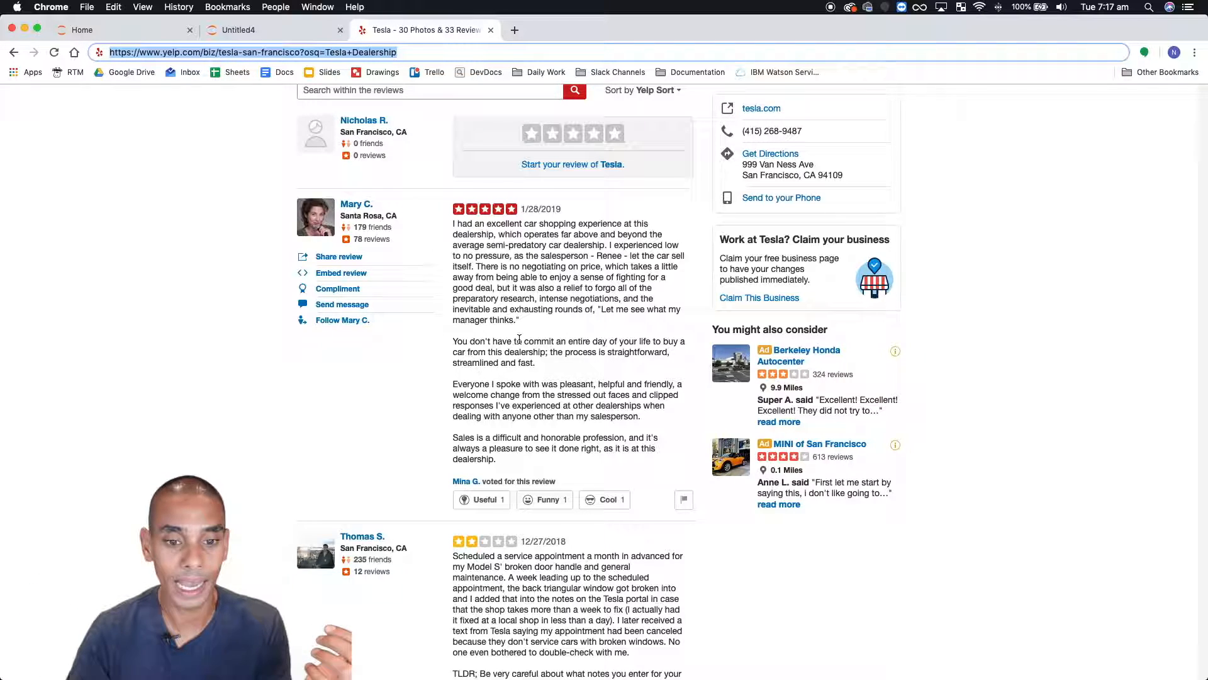
scroll("down", 3)
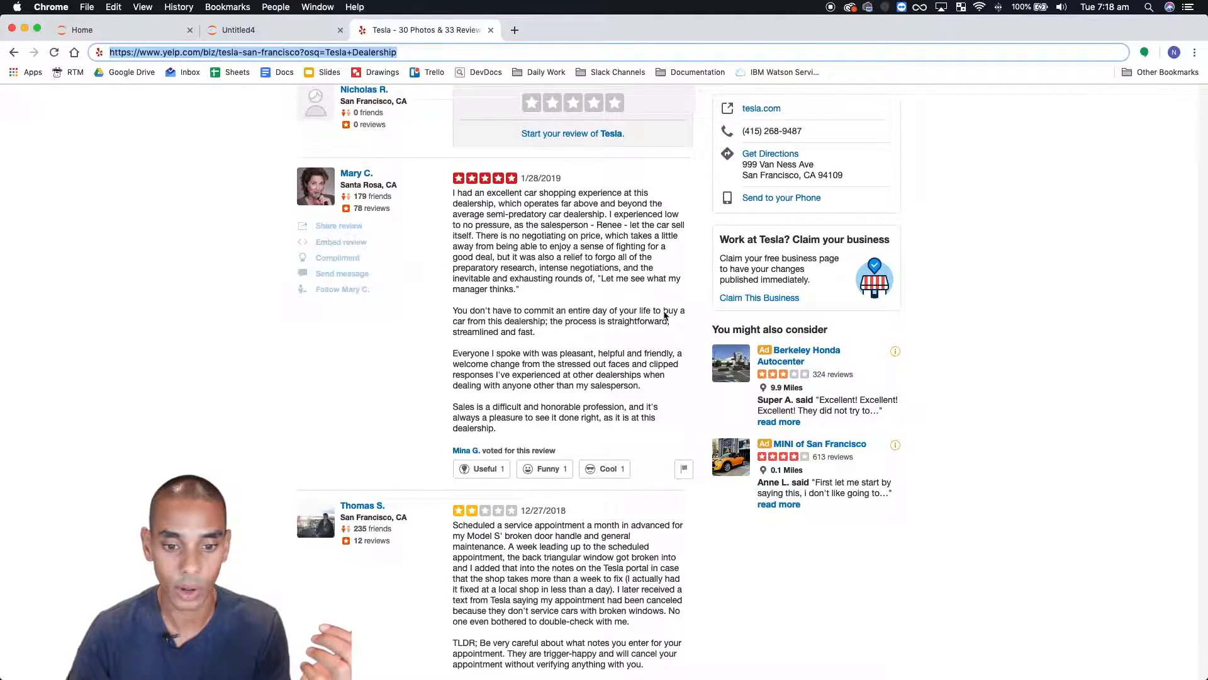
scroll("down", 3)
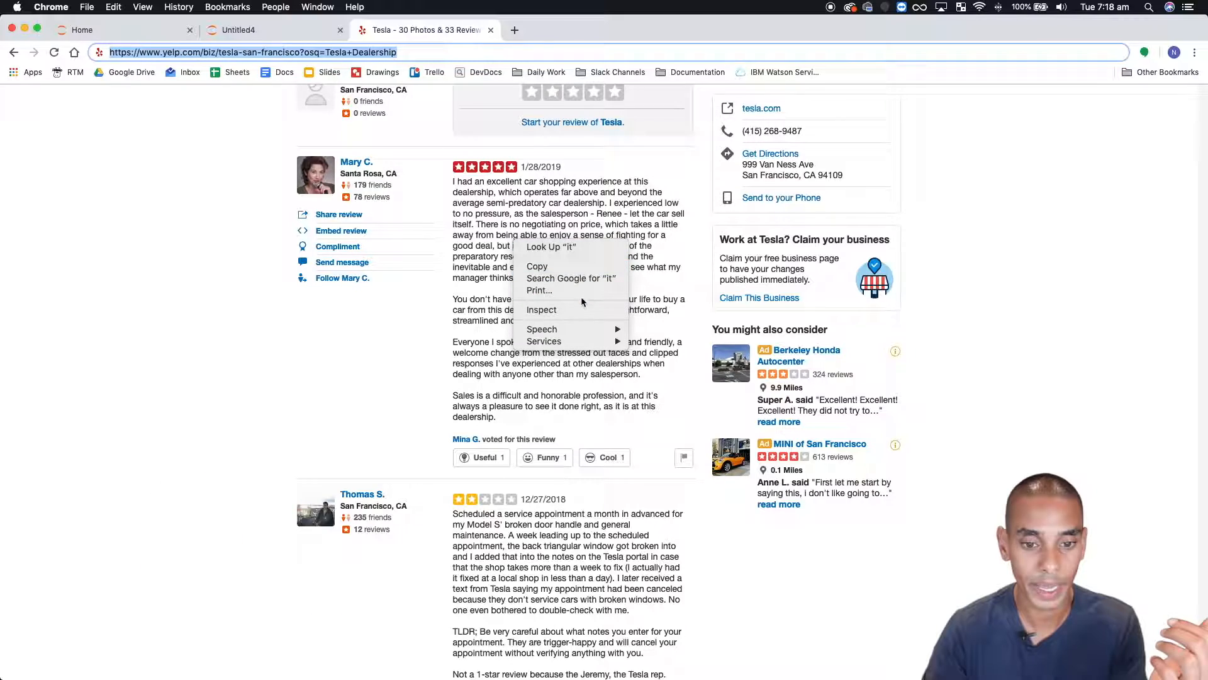
Step: Inspect the first review's text to show its markup in DevTools' Elements panel
left_click(541, 309)
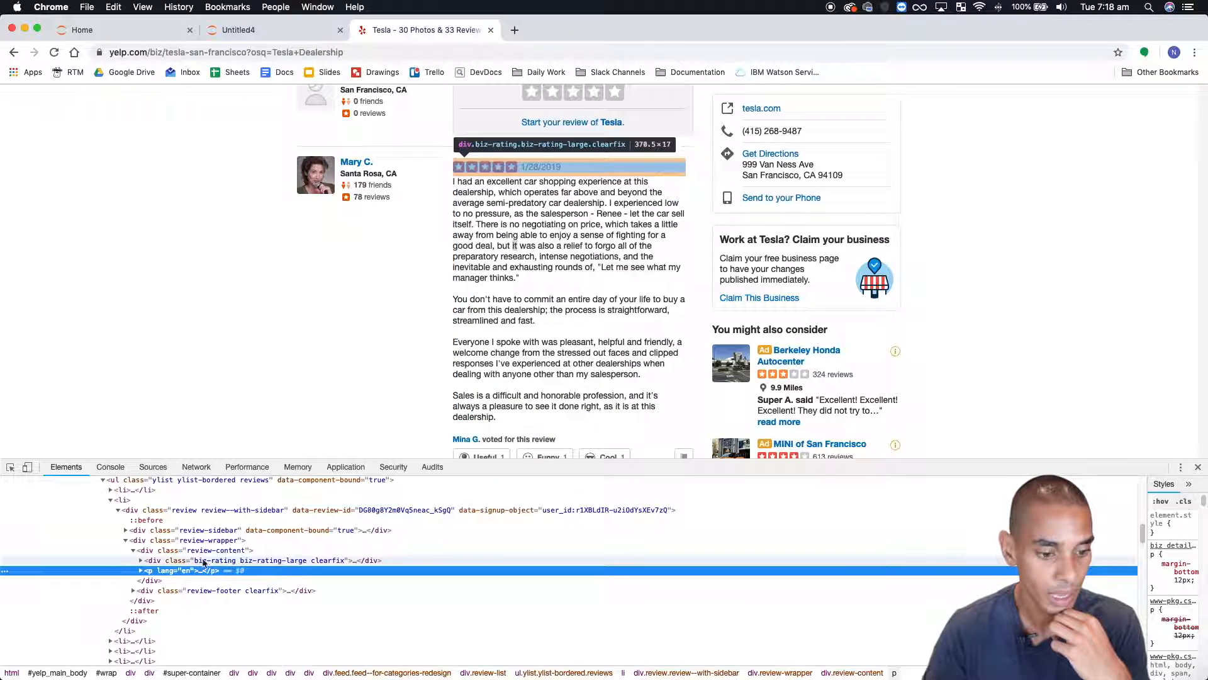
mouse_move(226, 551)
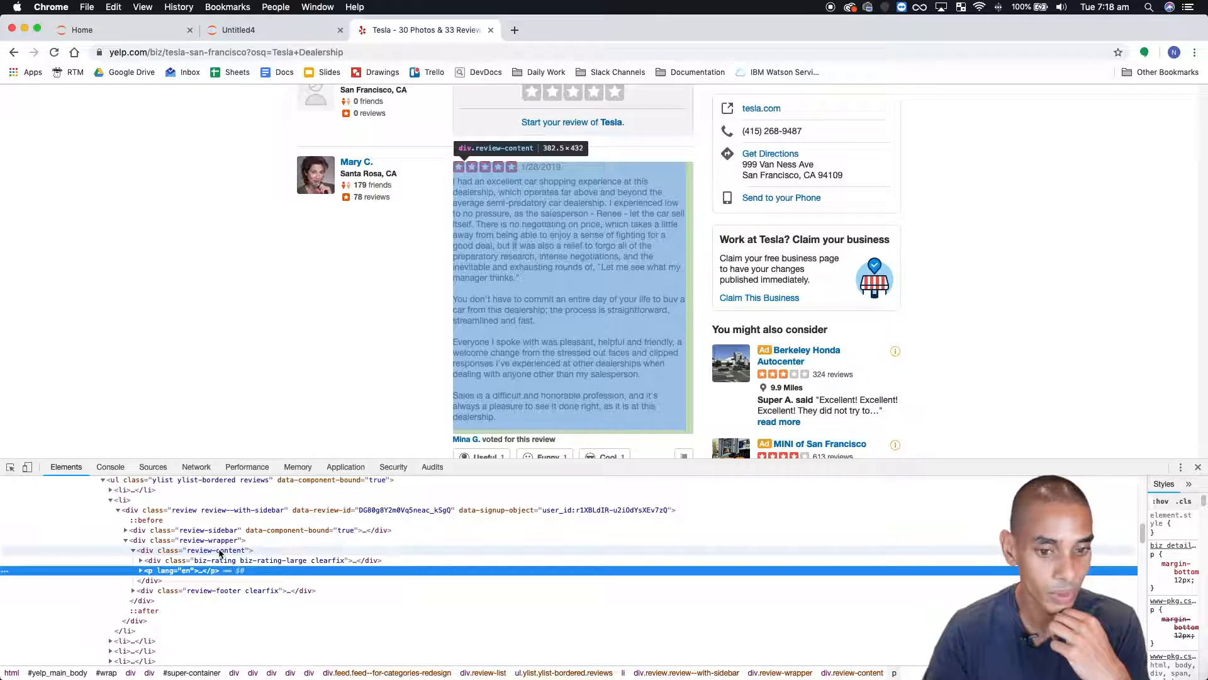
scroll("down", 3)
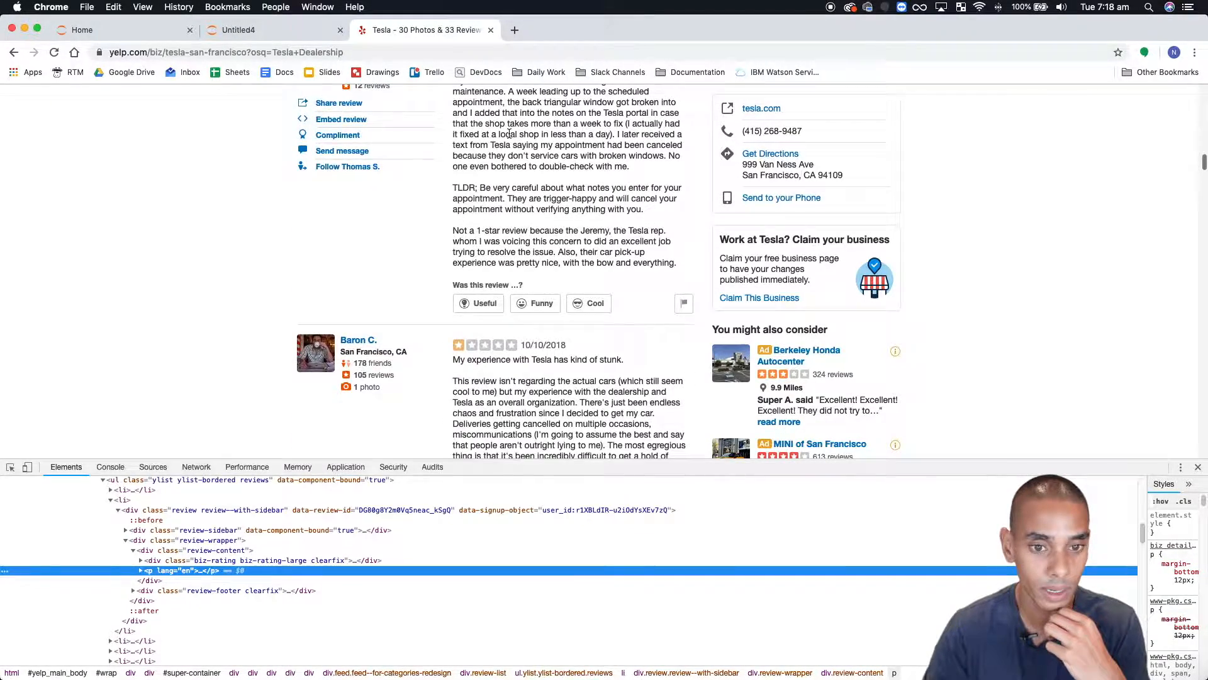
right_click(548, 224)
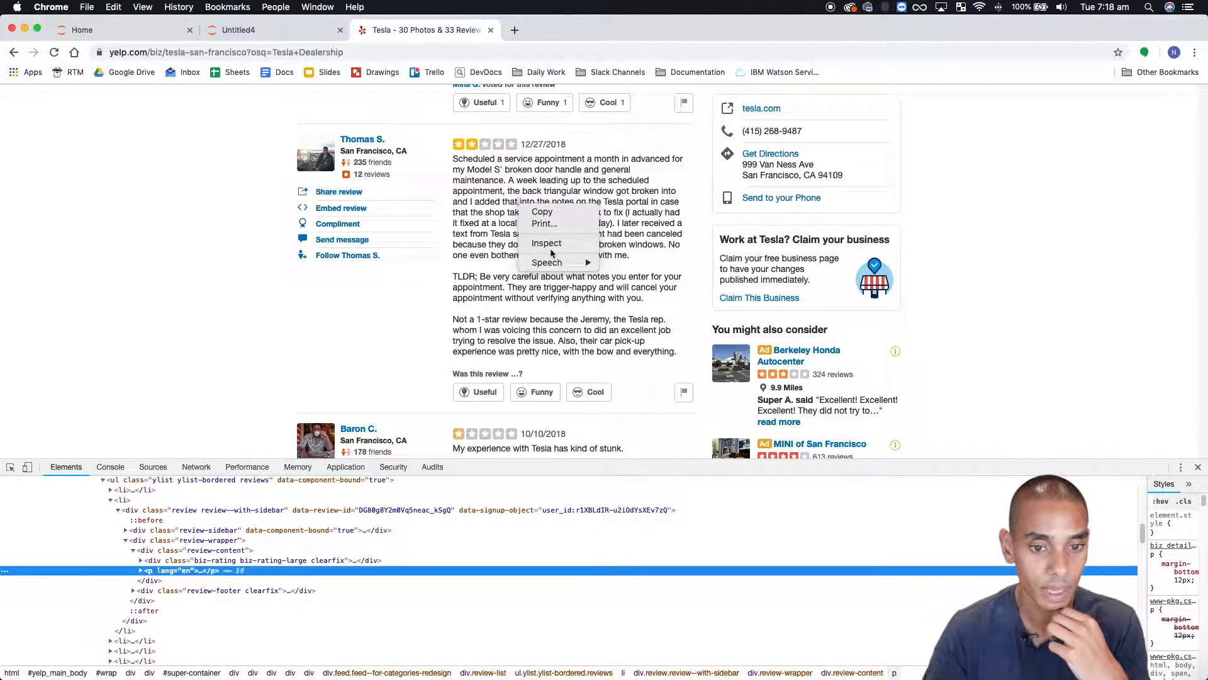
left_click(546, 243)
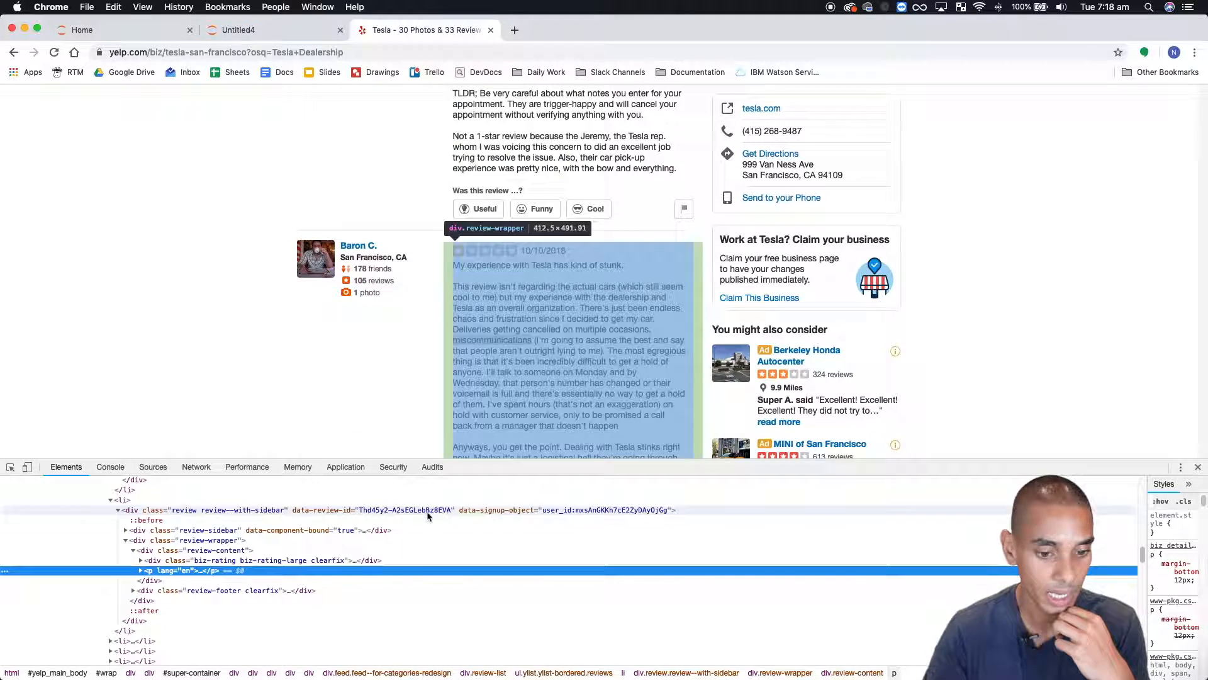
Step: Expand the div.review-content node and its p element holding the review text
scroll("down", 3)
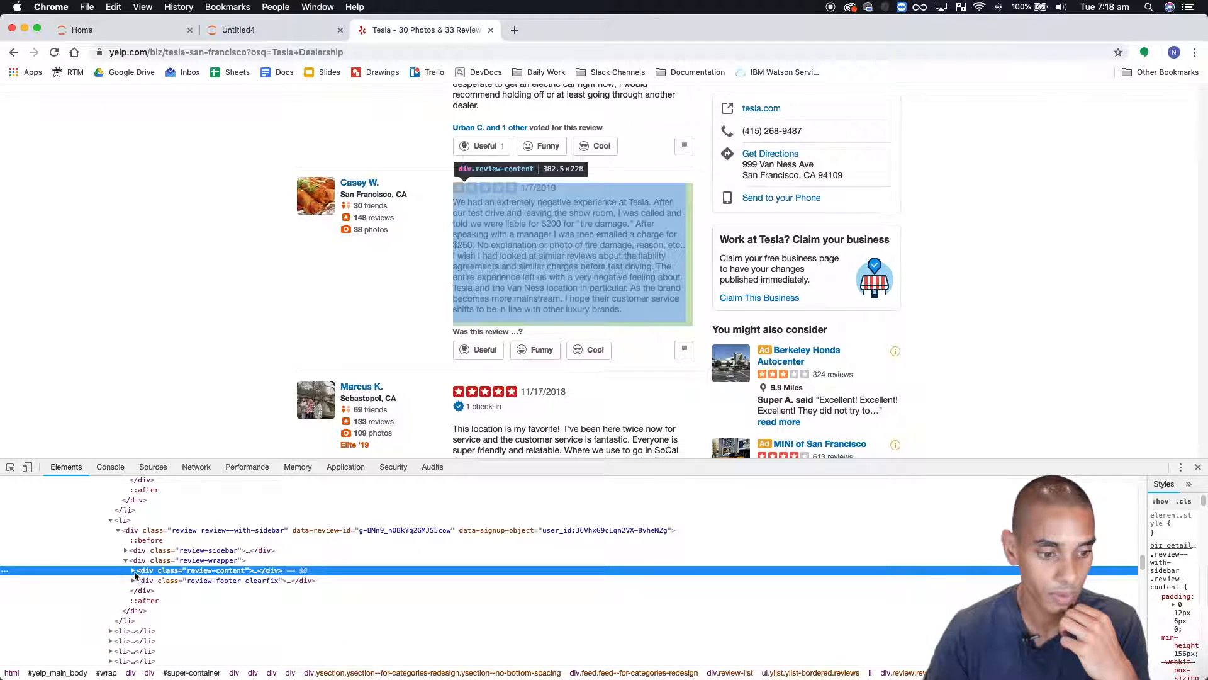
left_click(132, 570)
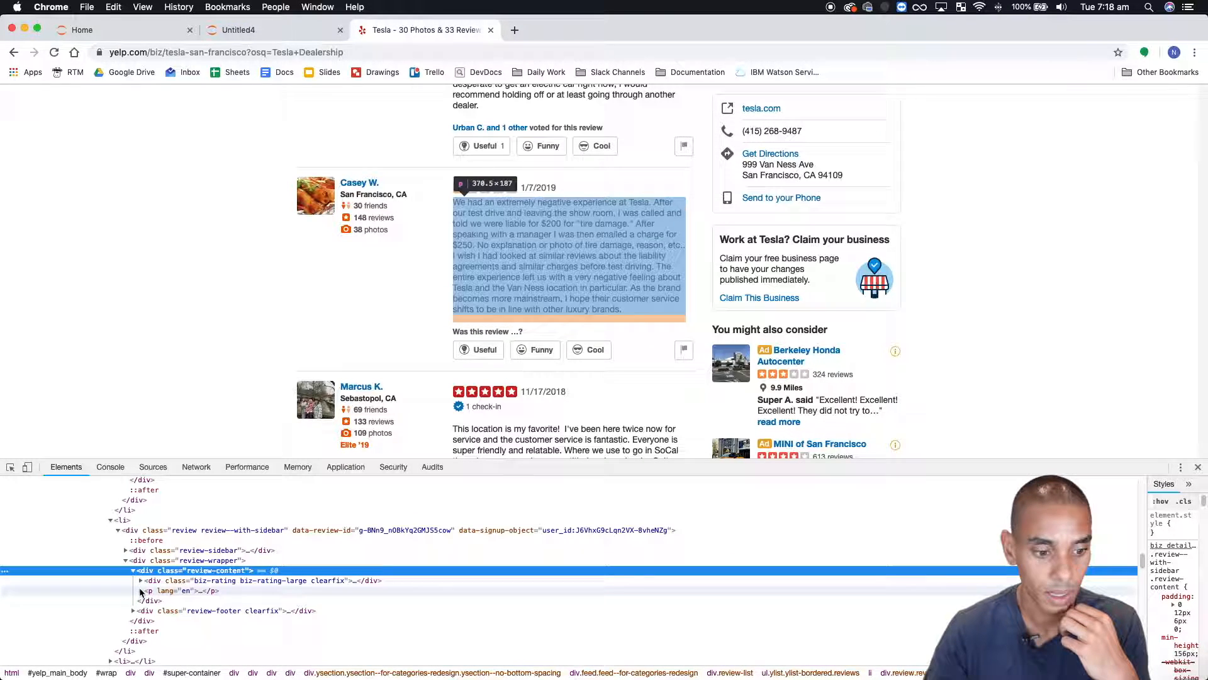
left_click(133, 590)
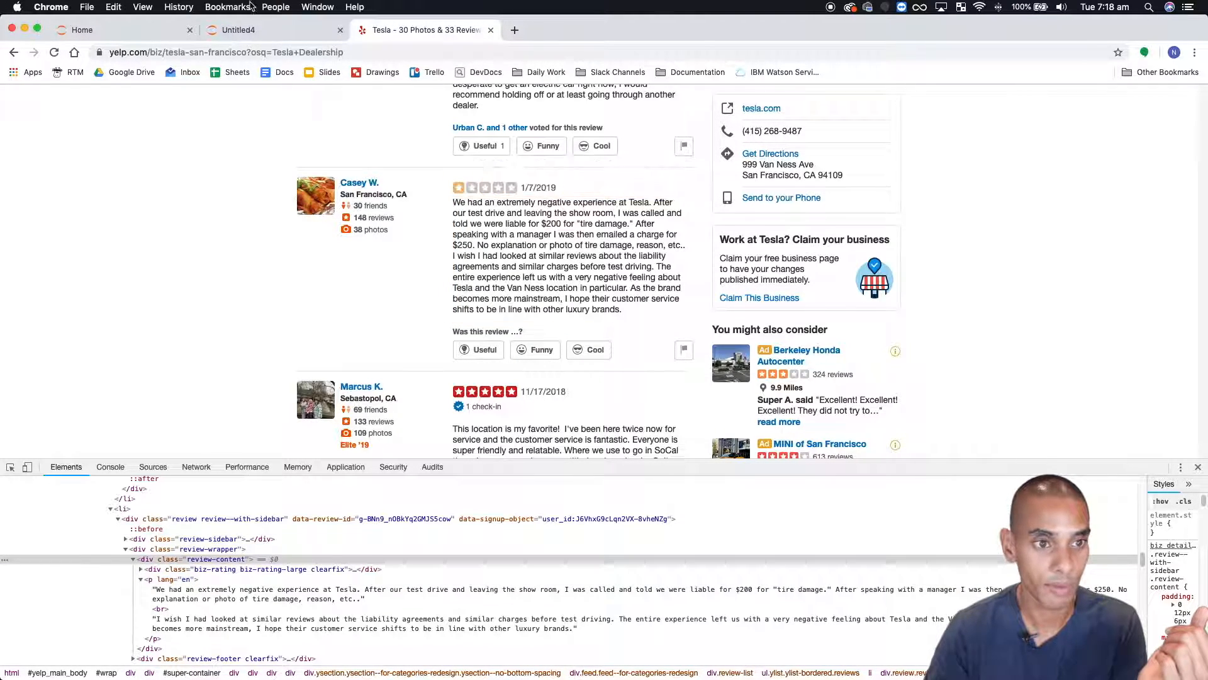
Step: Run a cell: soup = BeautifulSoup(r.text, 'html.parser')
left_click(273, 29)
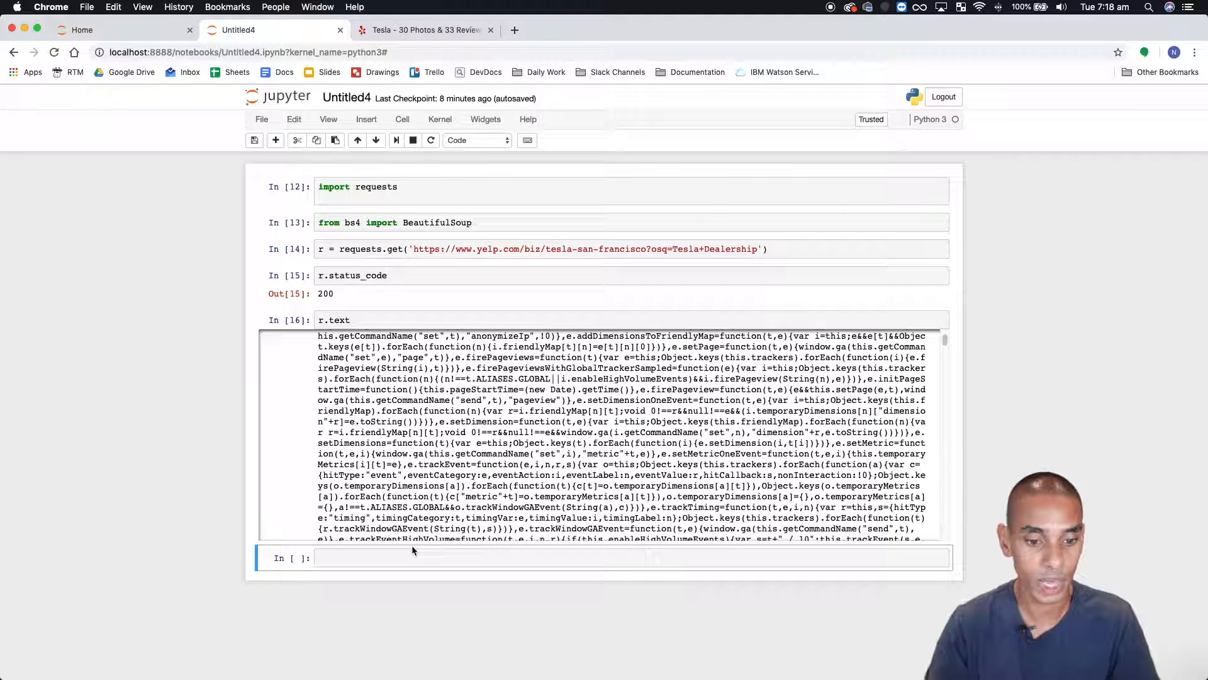
left_click(410, 557)
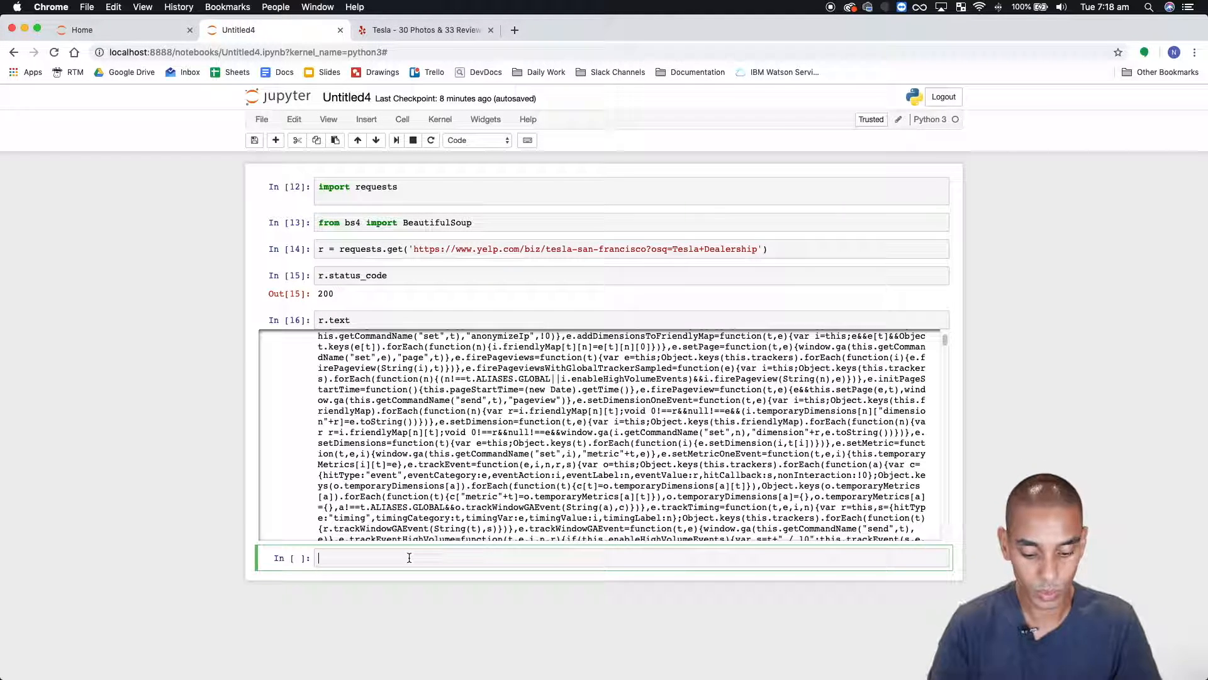
type("soup = Be")
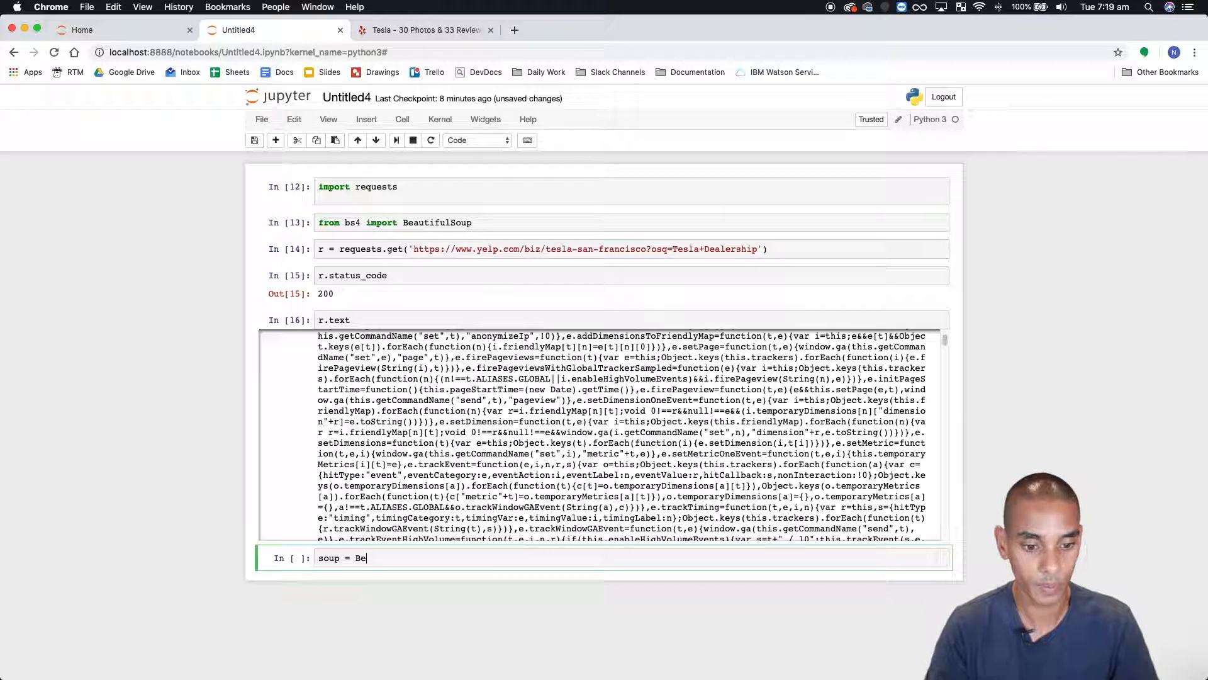
type("autifulSoup")
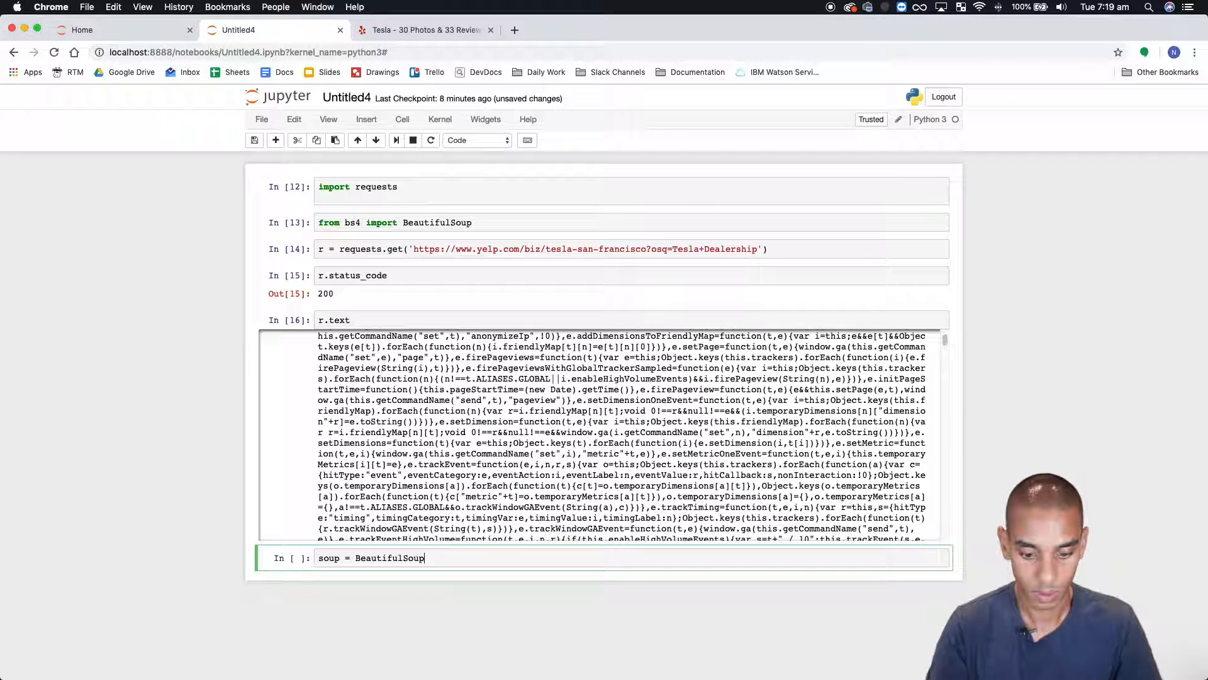
type("()")
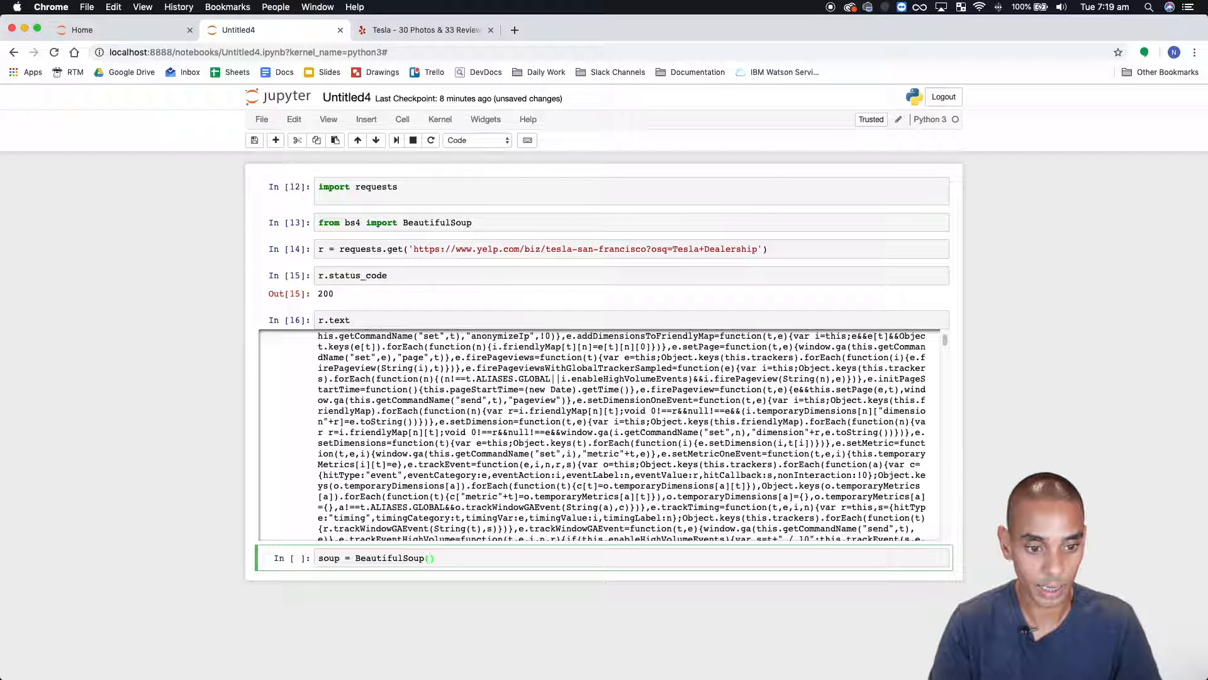
type("r.text,")
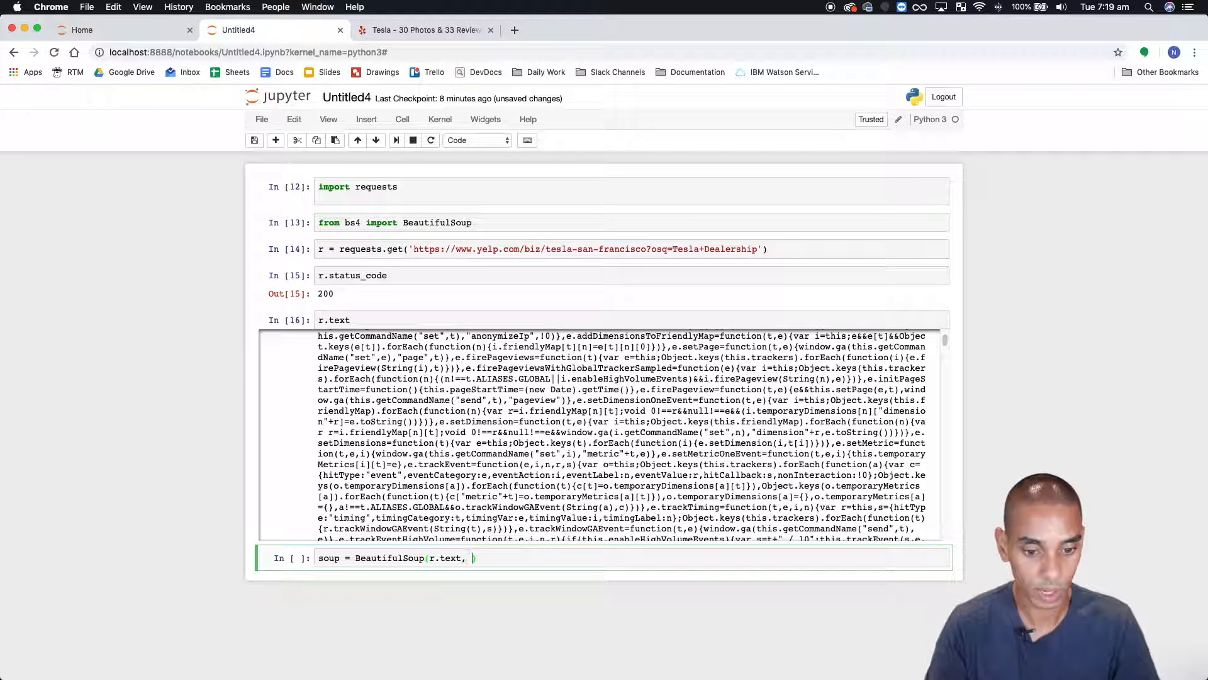
type("'html'")
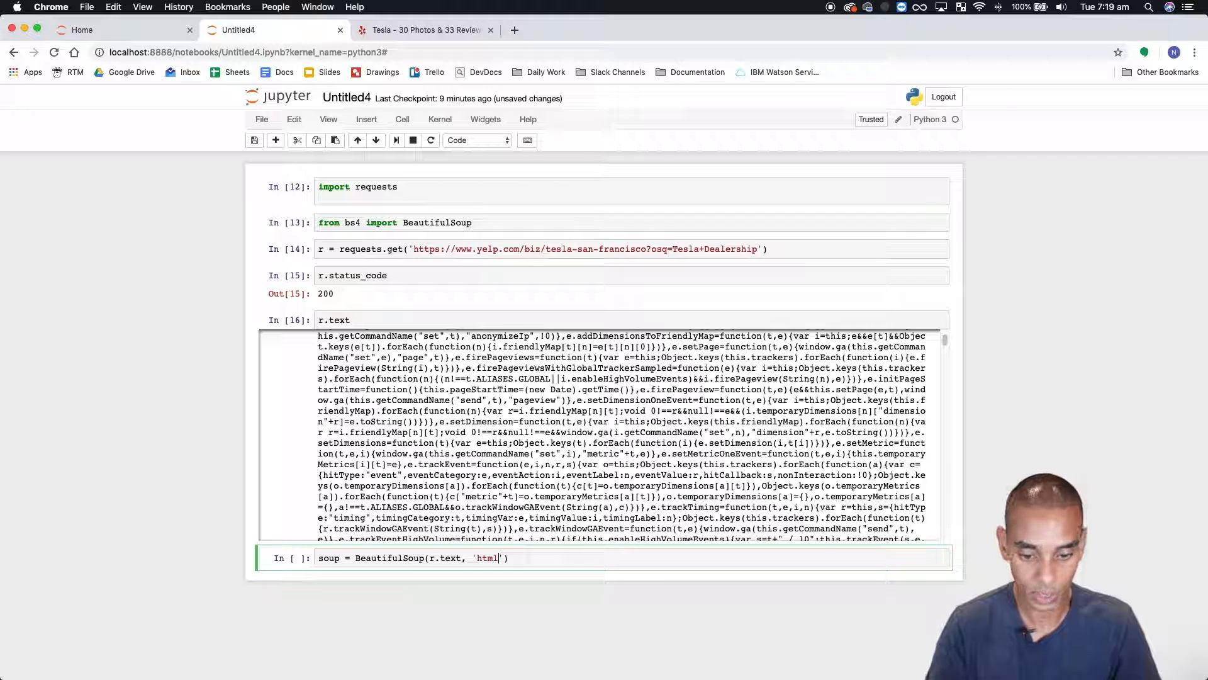
type(".parser")
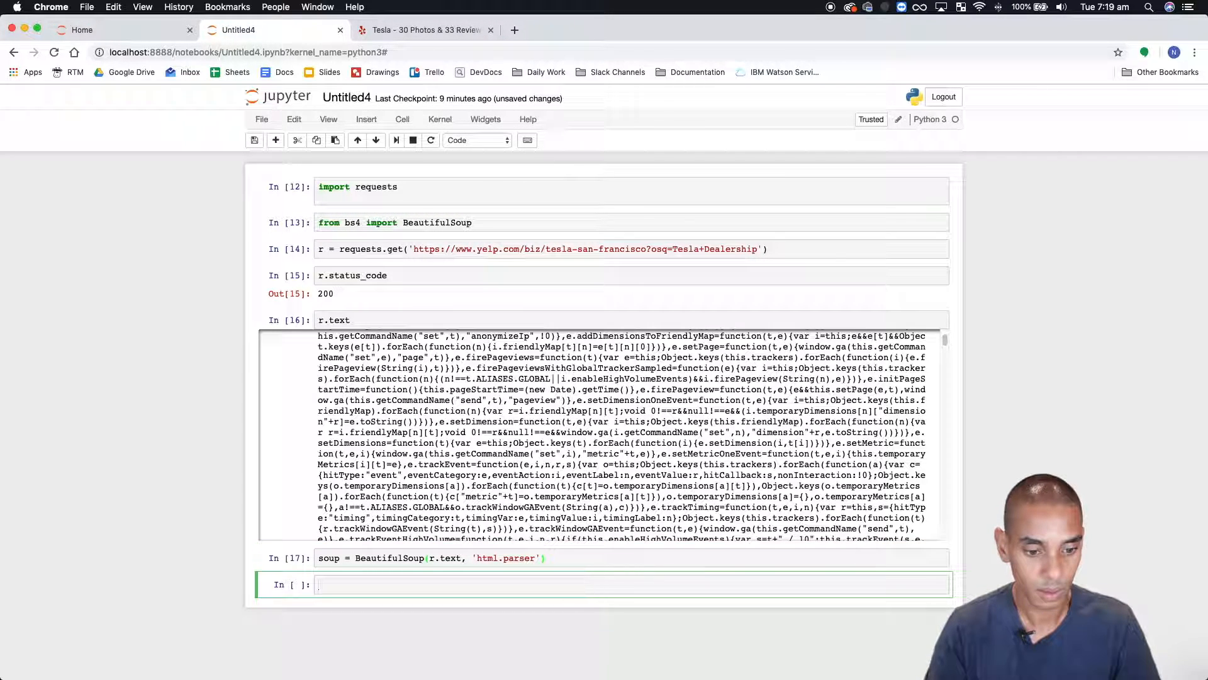
Step: Run divs = soup.findAll(class_="review-content") and check the result's type
type("soup")
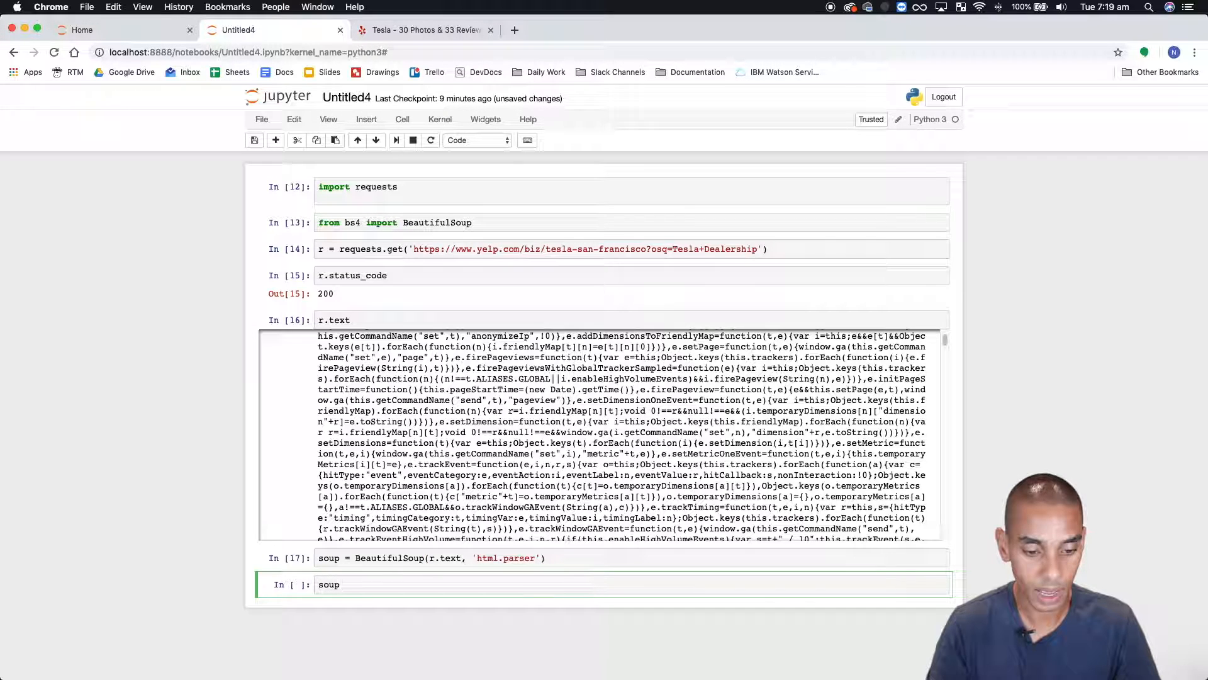
type(".")
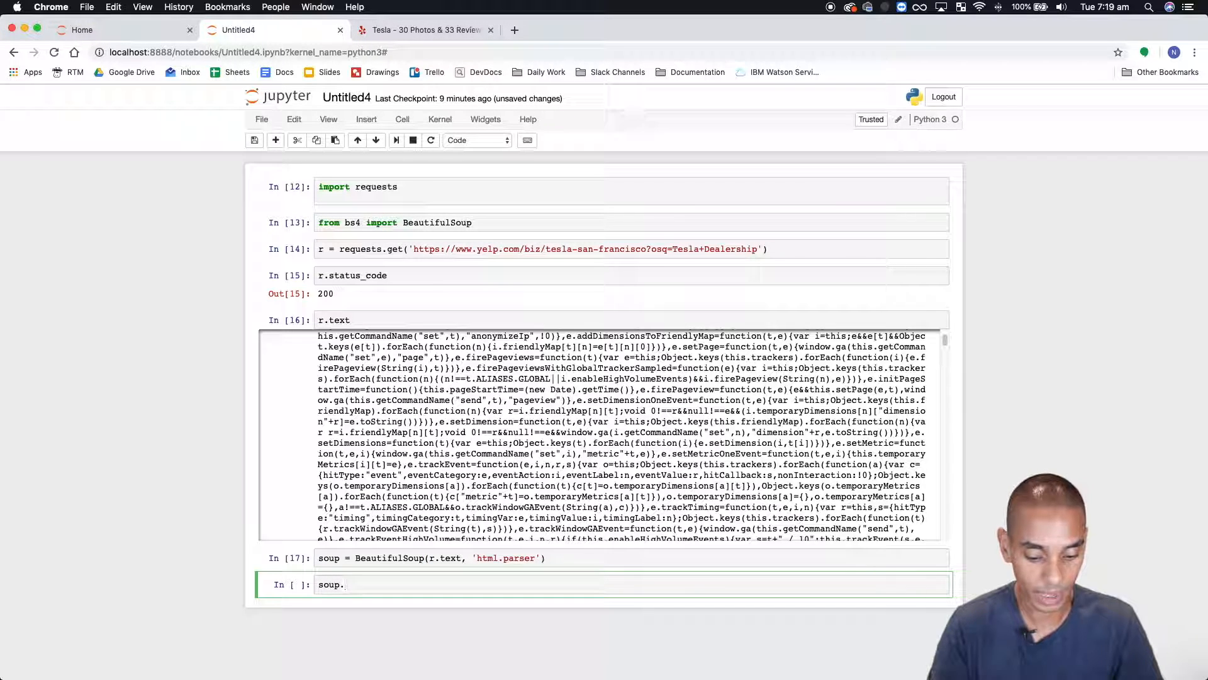
type("find")
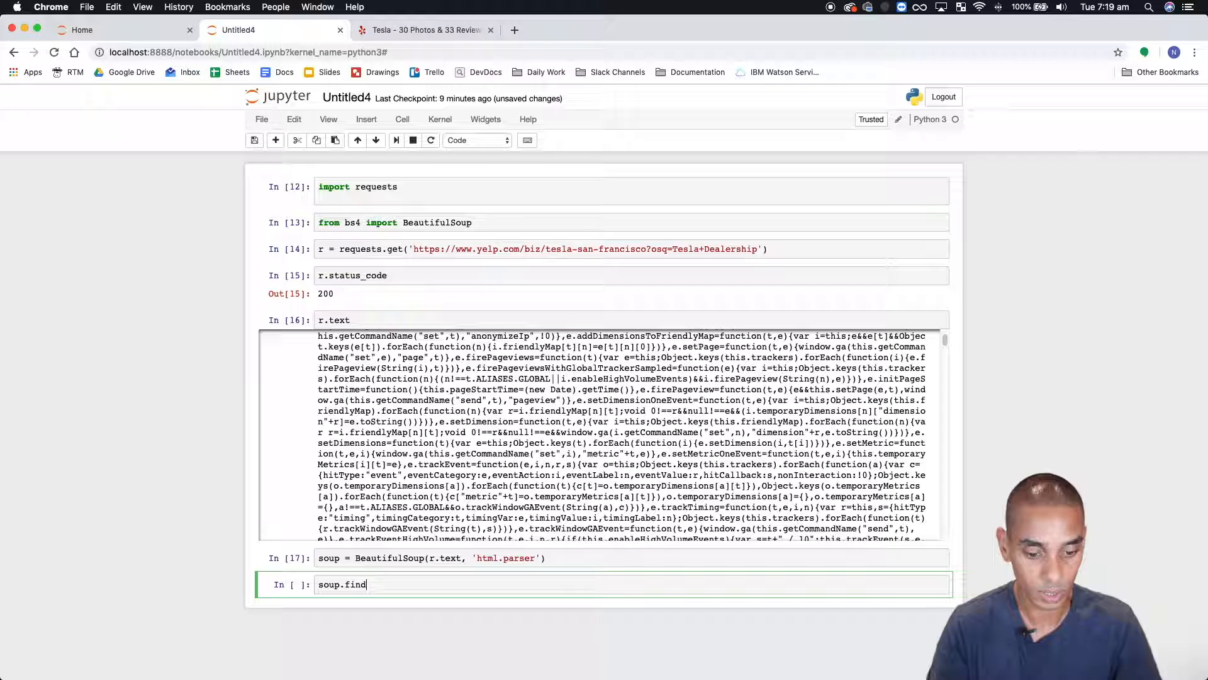
type("All(")
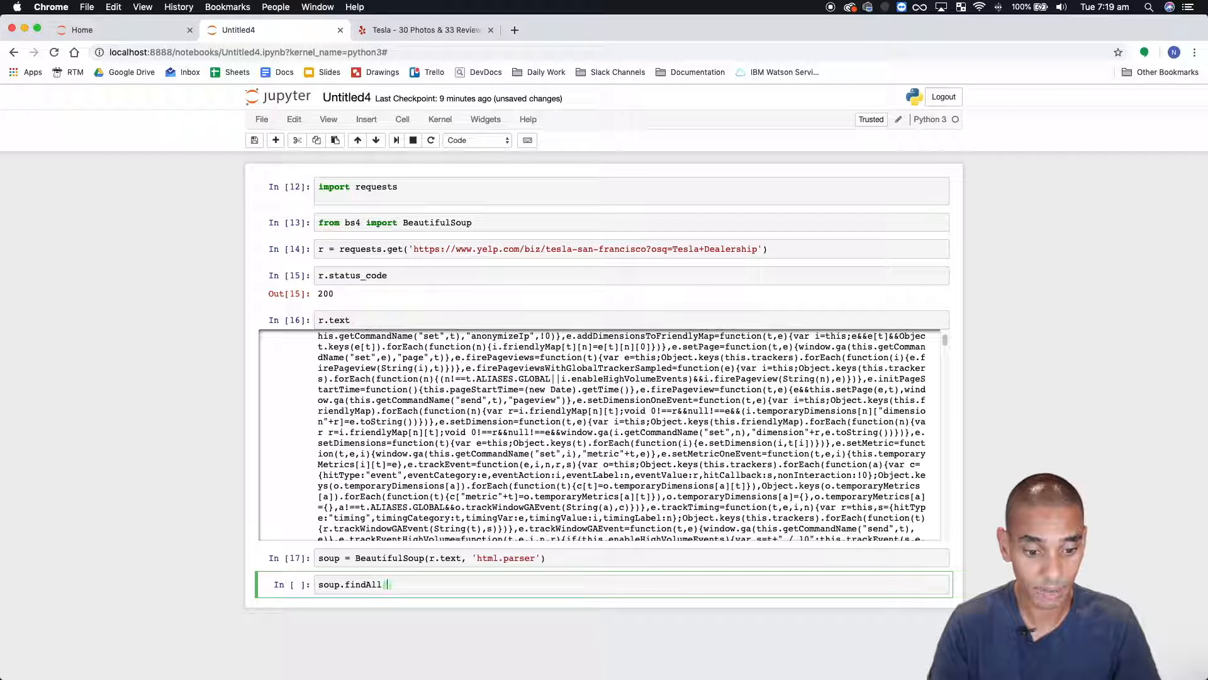
type("cla")
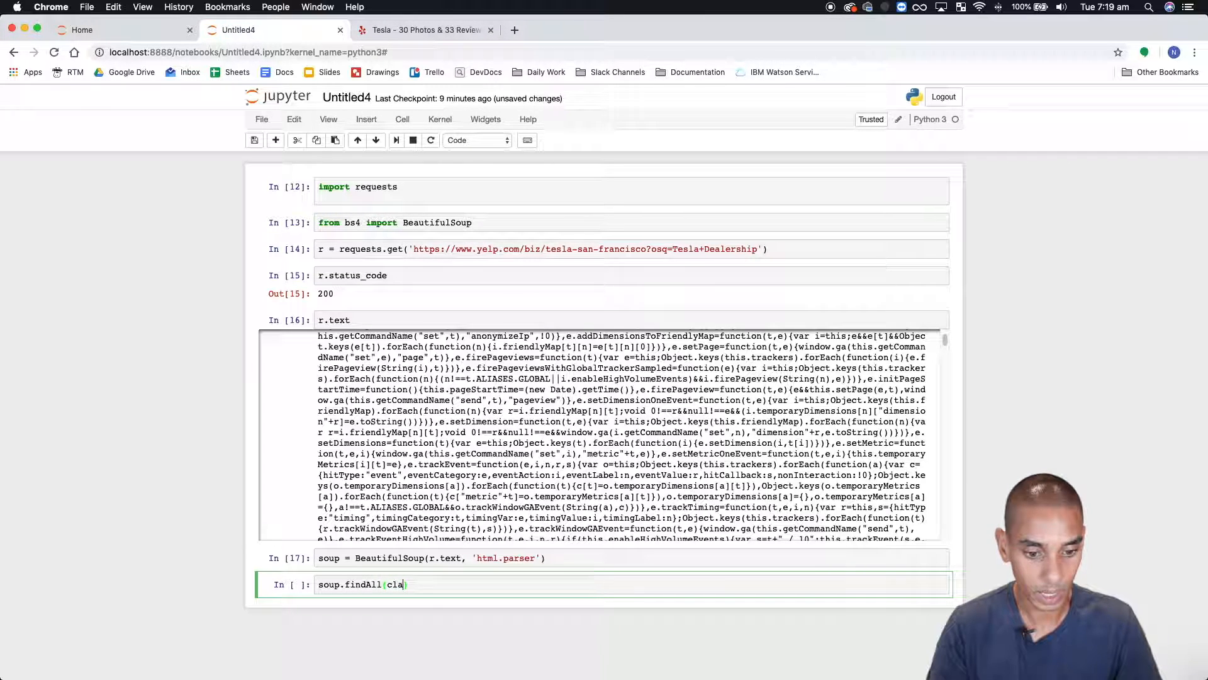
type("ss_=\"review")
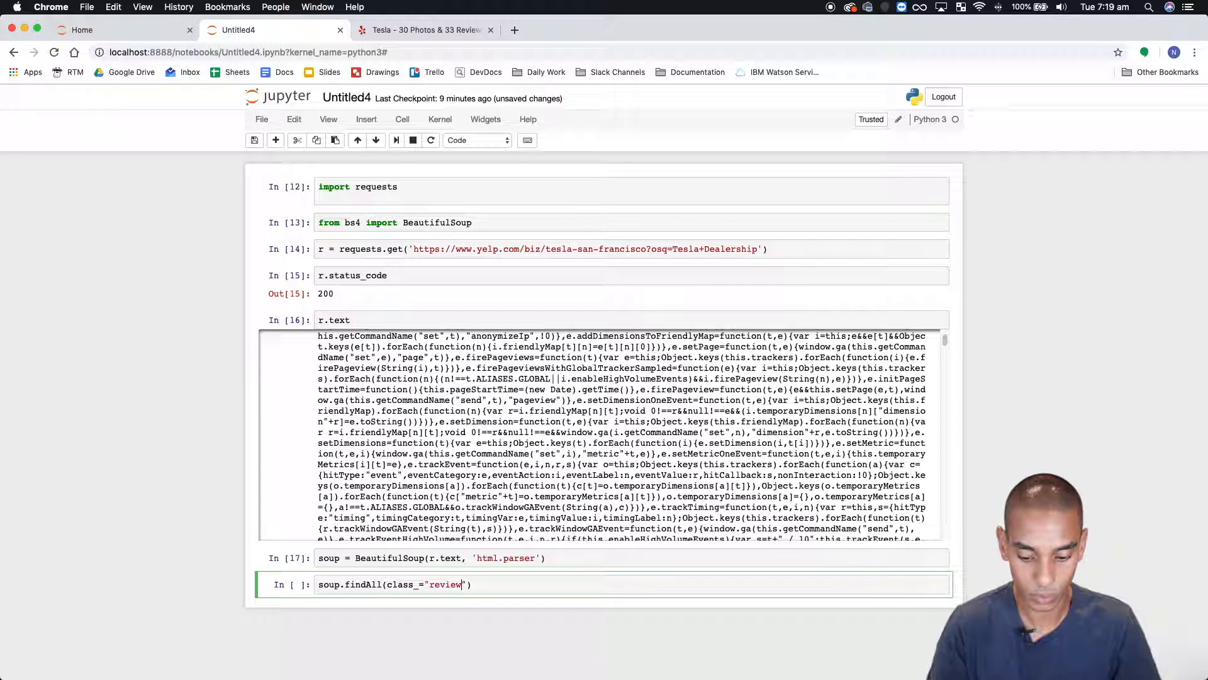
type("-content")
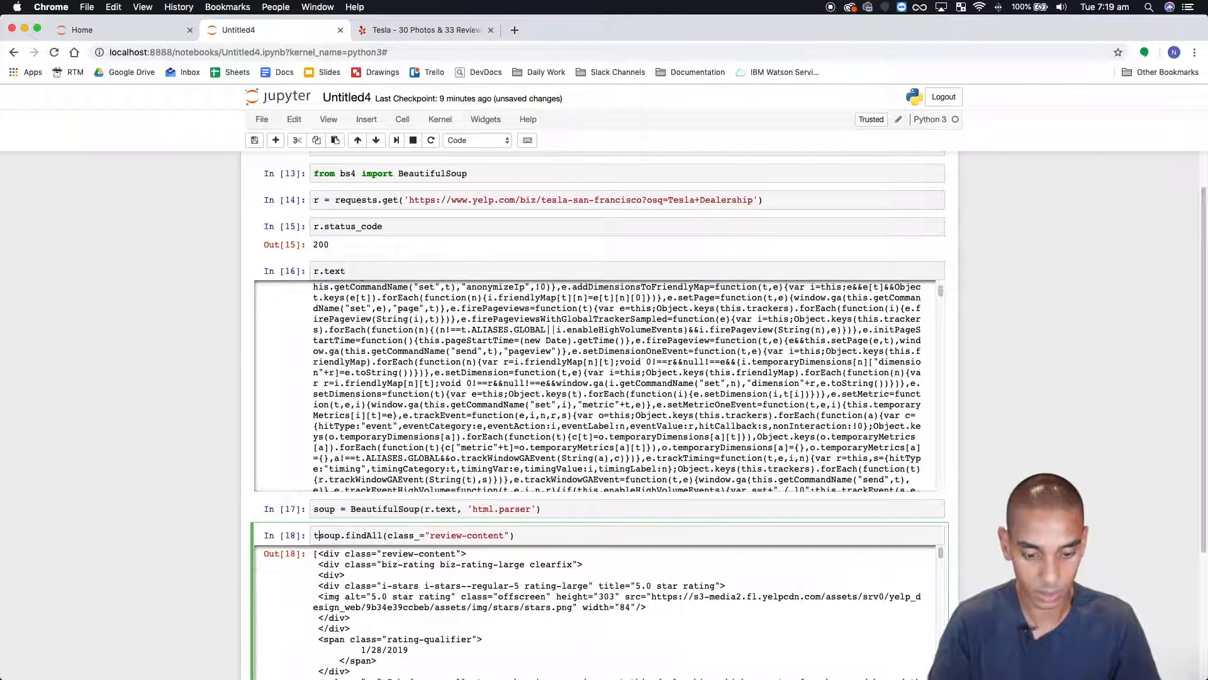
type("type(")
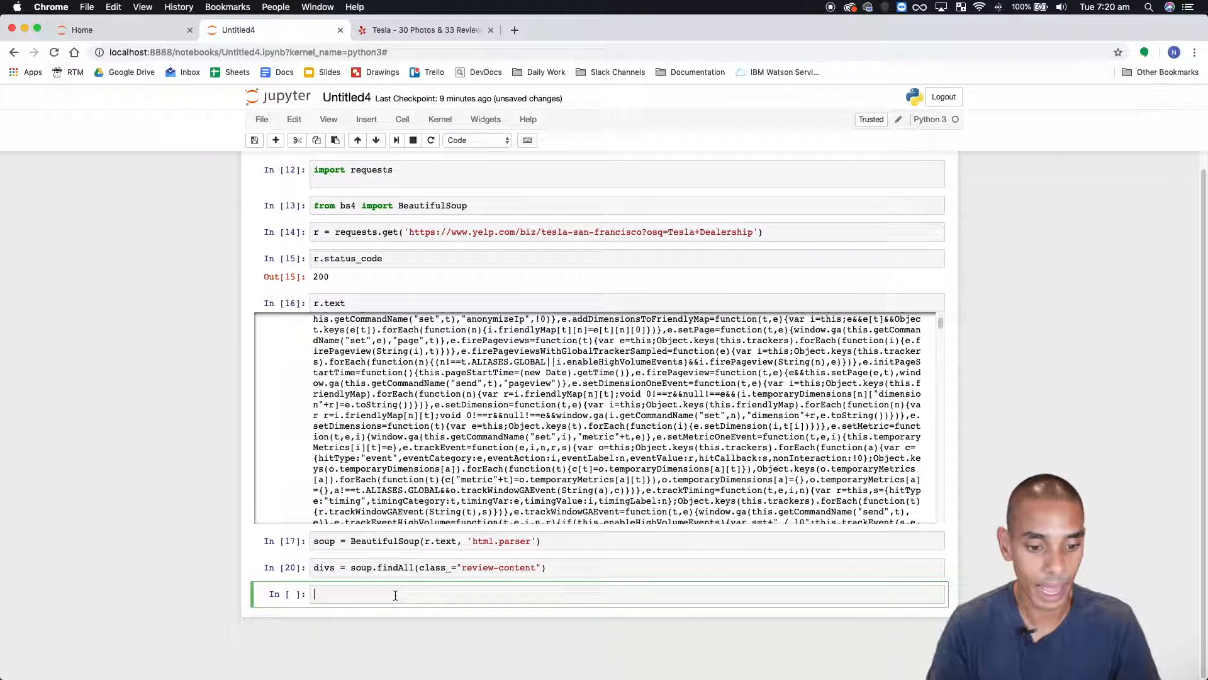
left_click(420, 29)
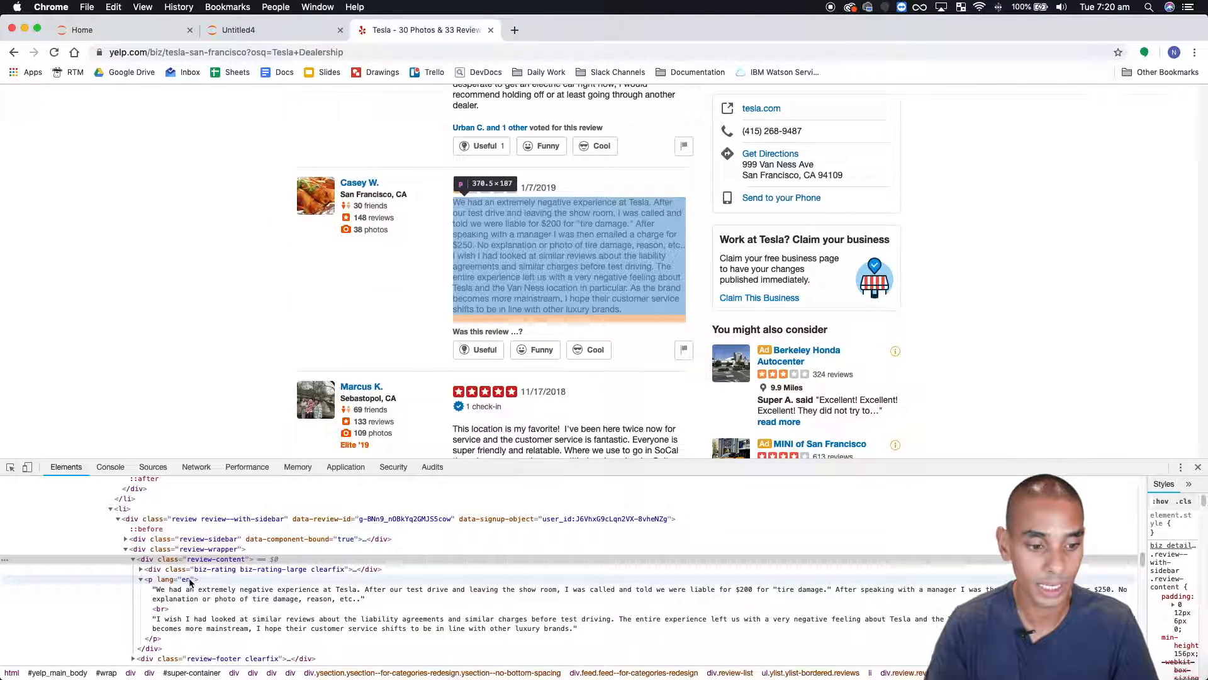
left_click(269, 29)
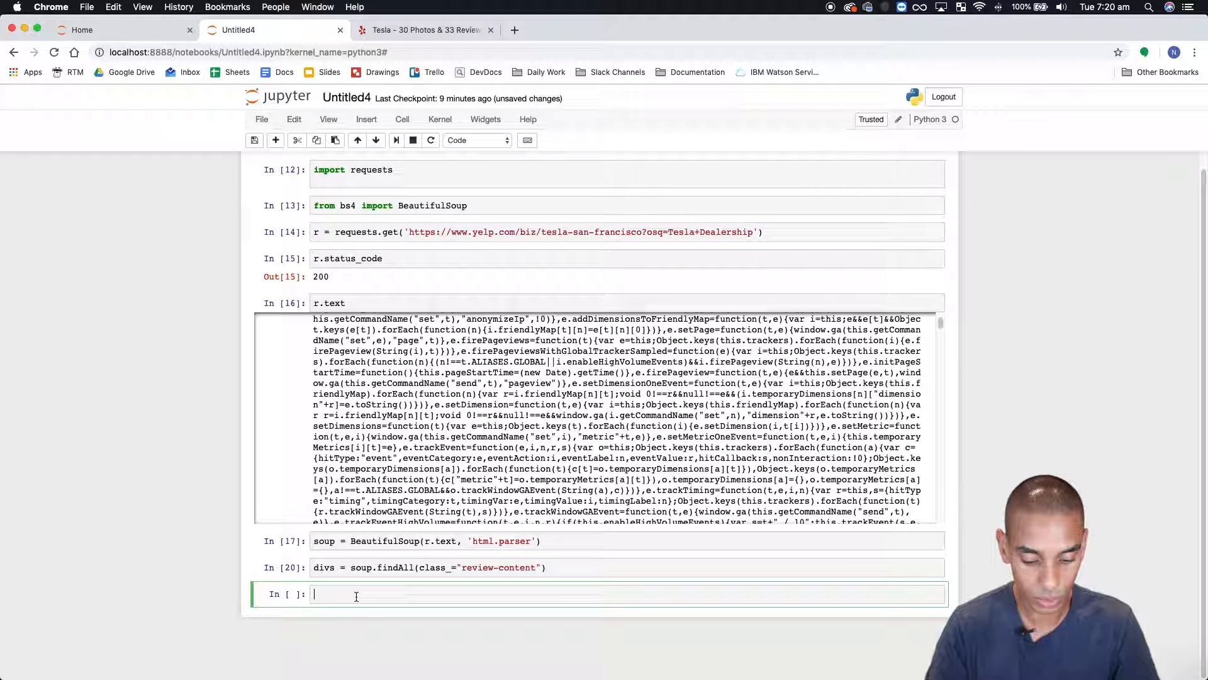
Step: Write review = [] and a 'for div in divs:' loop printing div.find('p'), then run it
type("reviews")
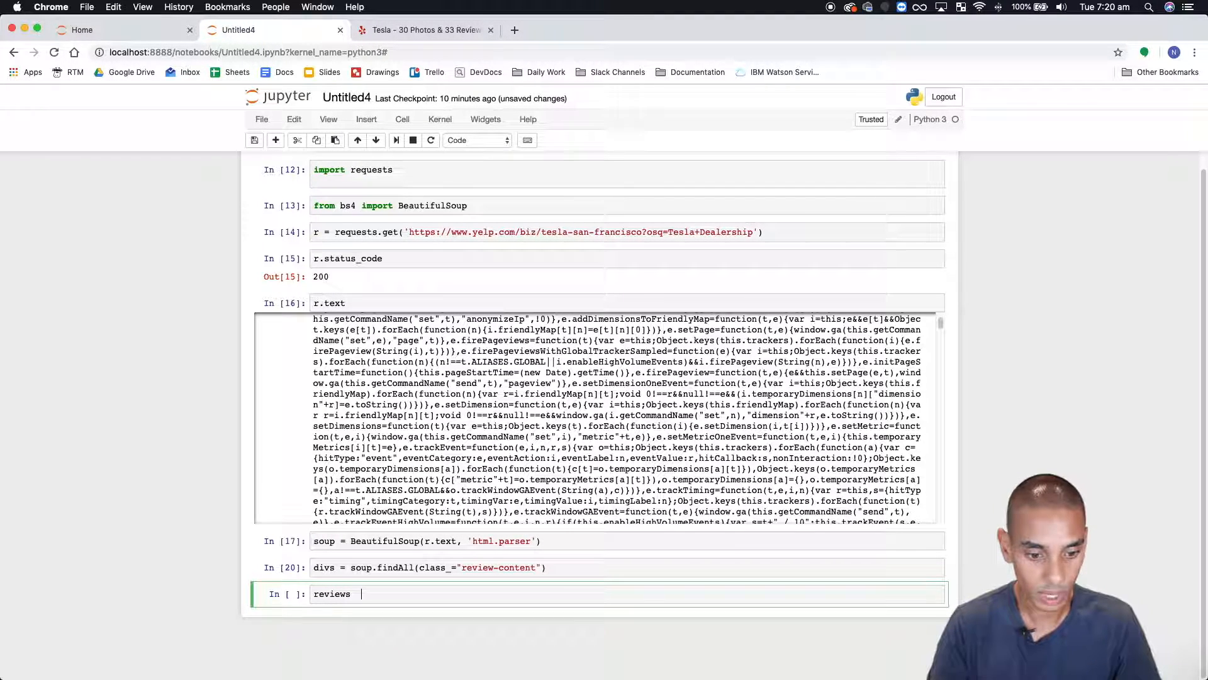
key("Backspace")
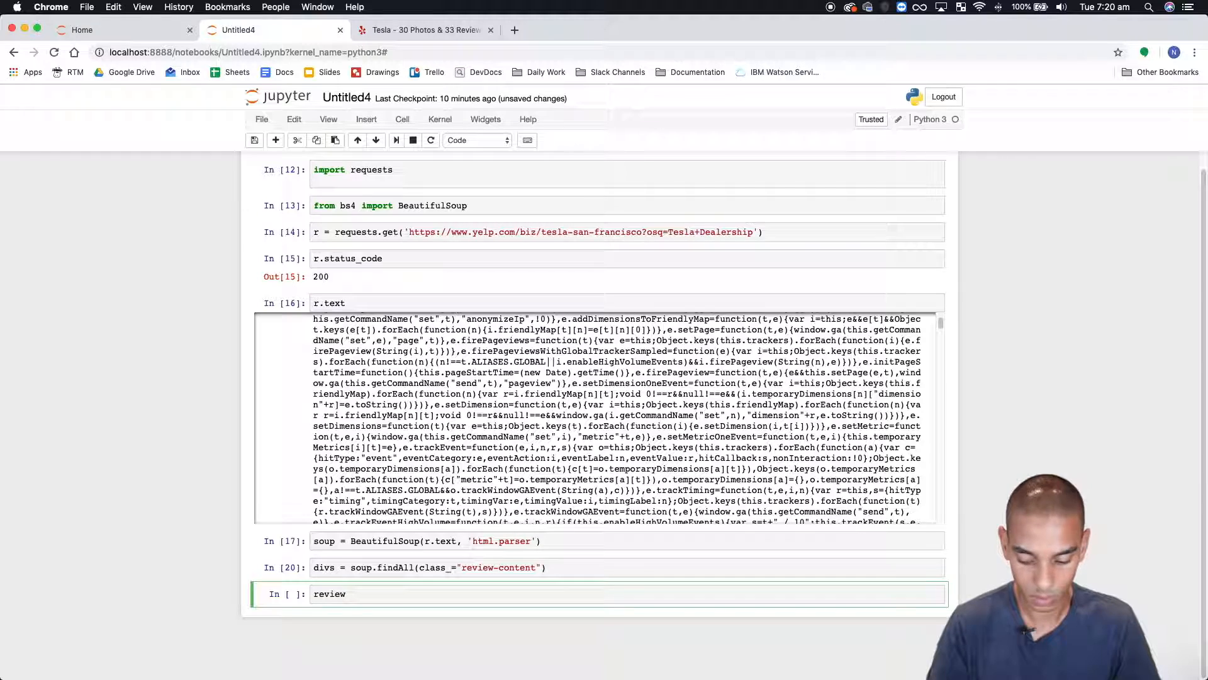
type("= [")
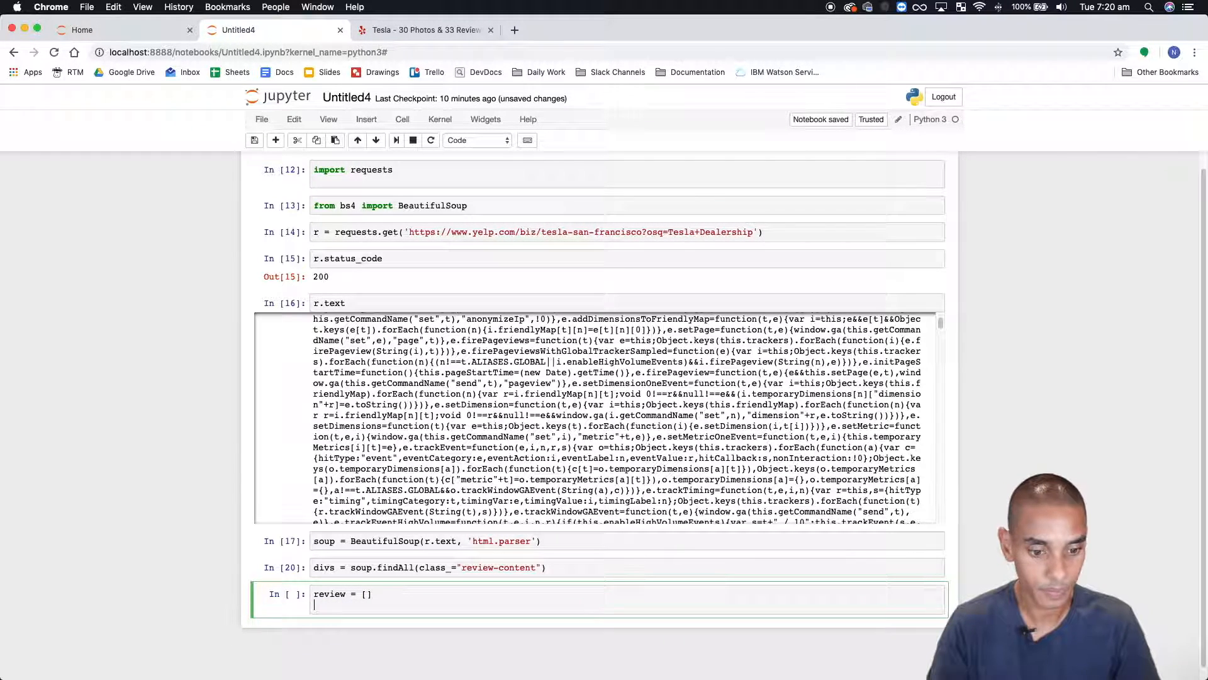
type("for")
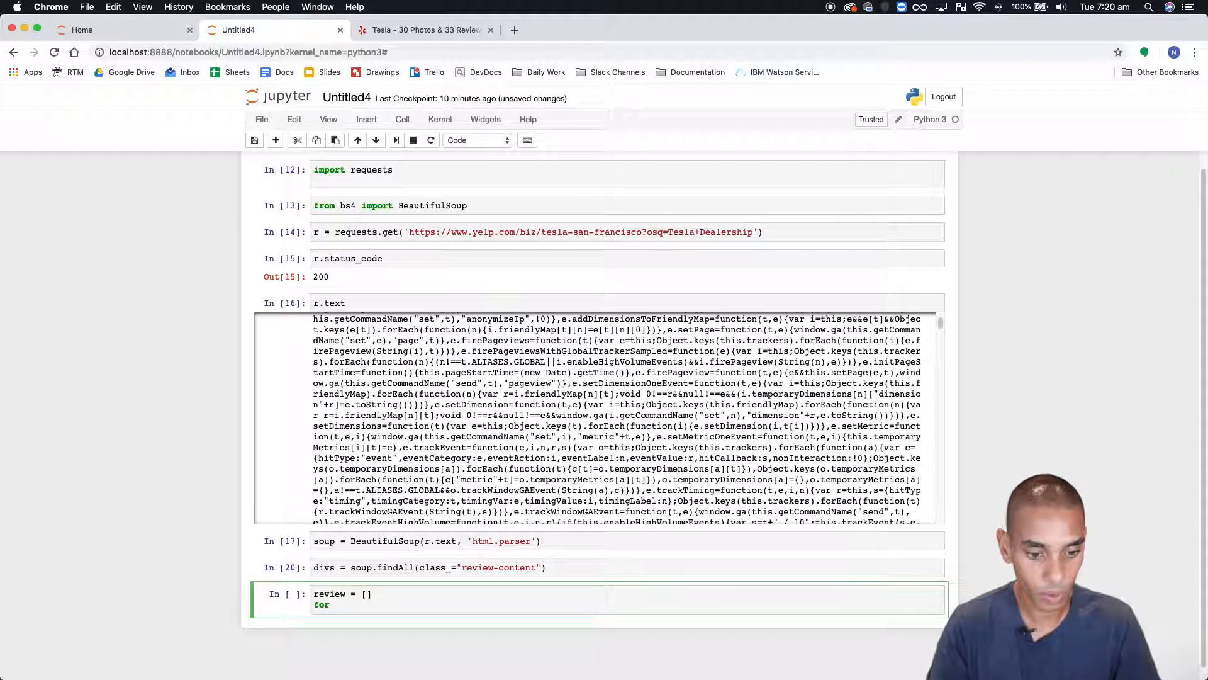
type("div in d")
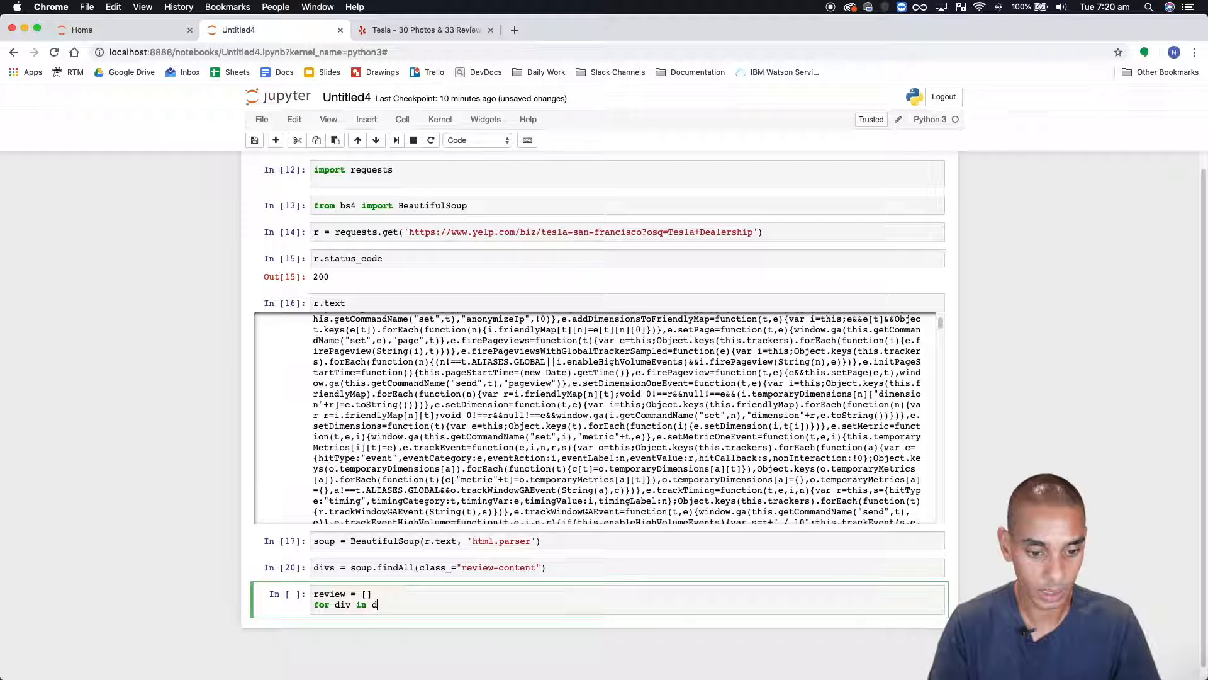
type("ivs:")
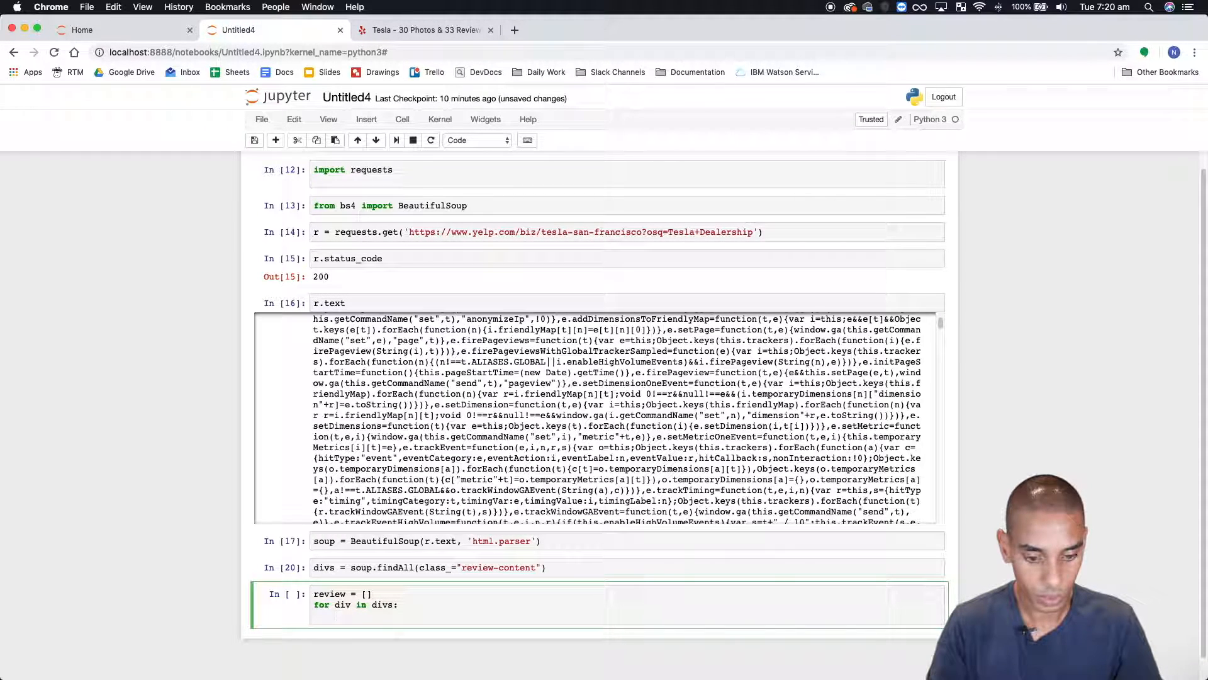
type("div.fi")
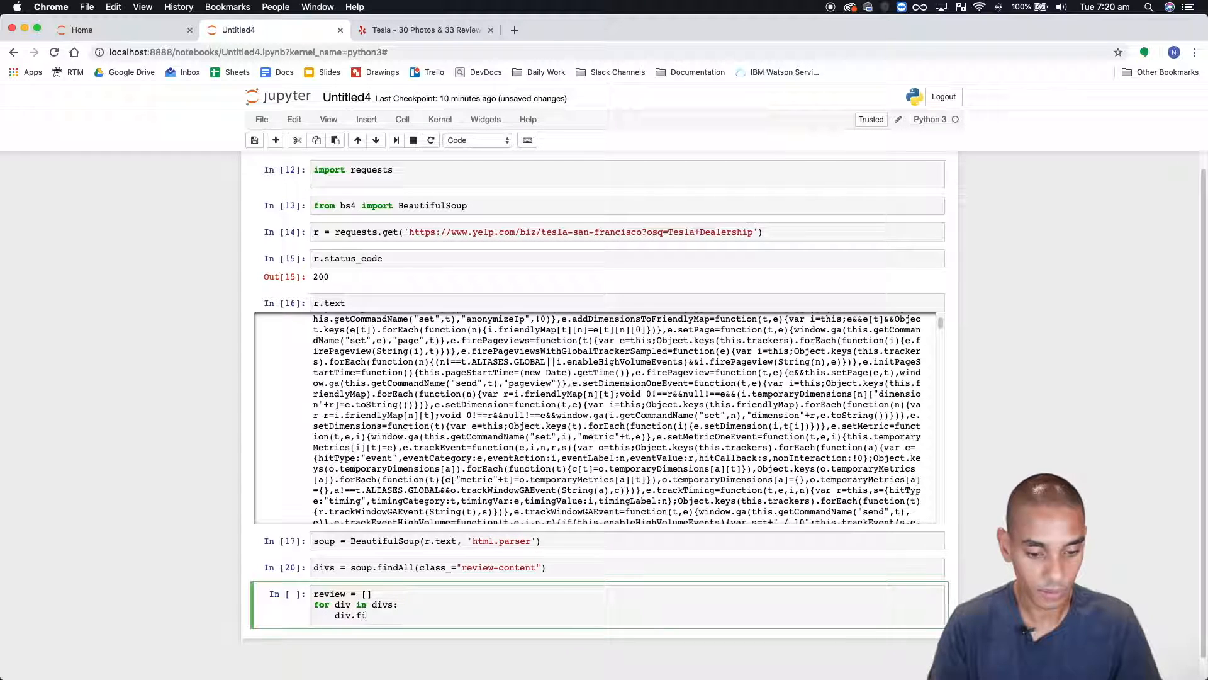
type("nd")
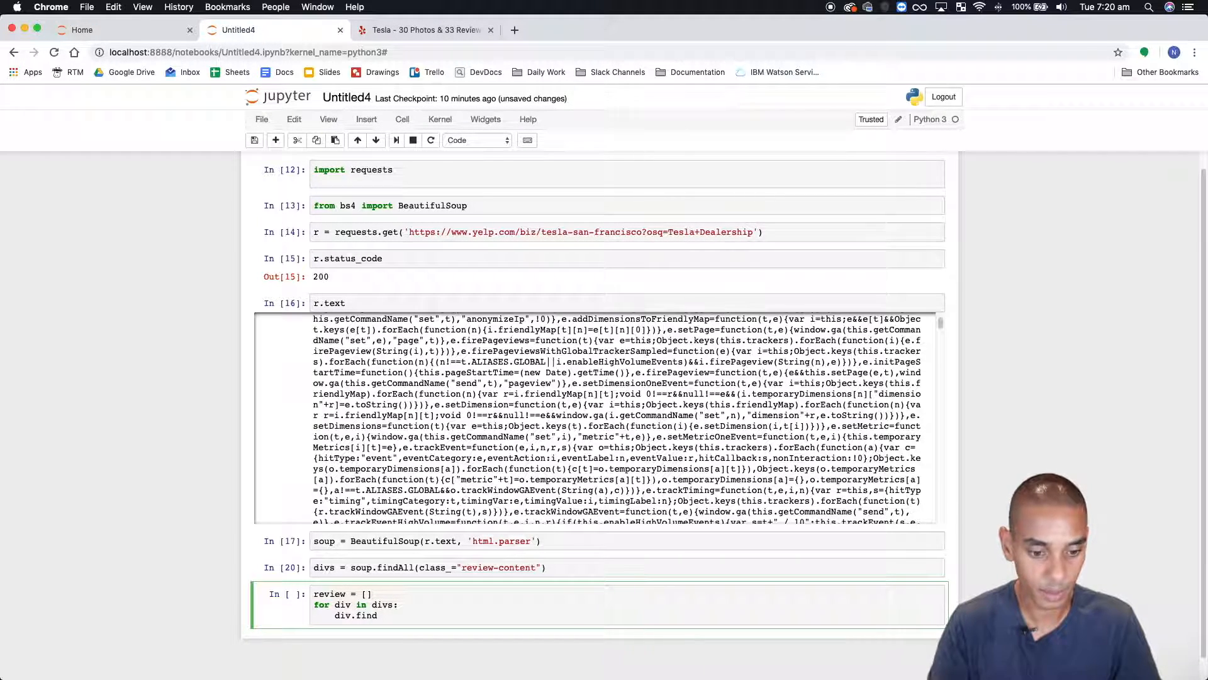
type("('")
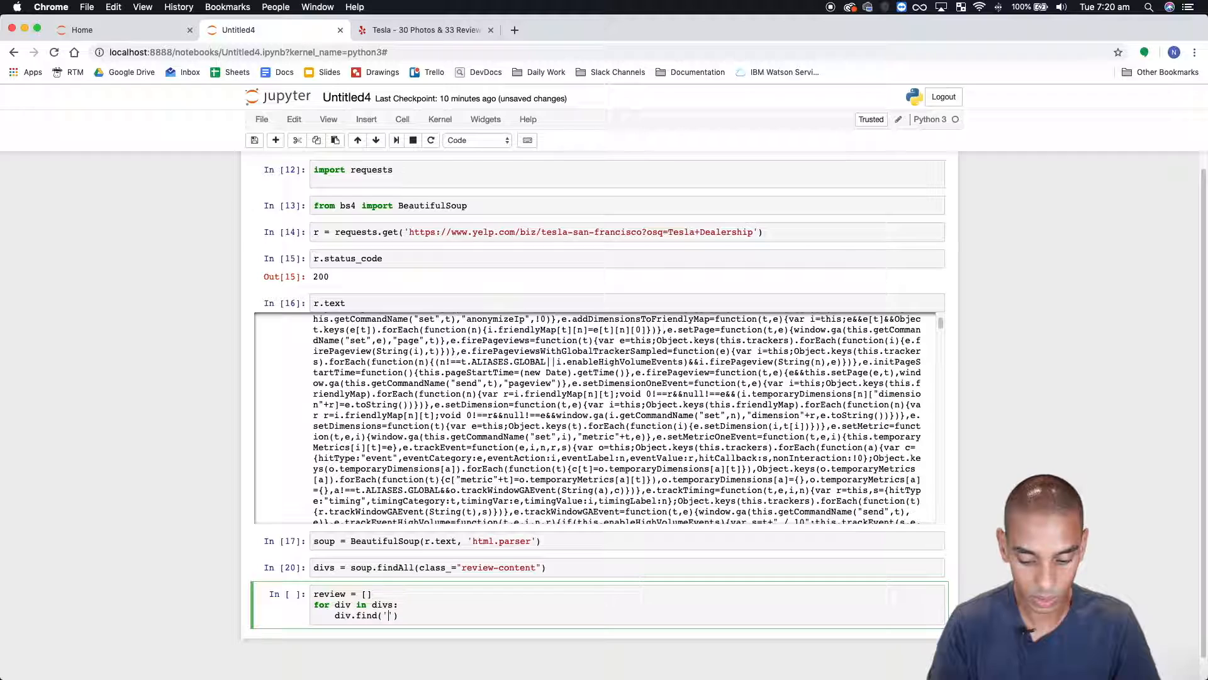
type("p")
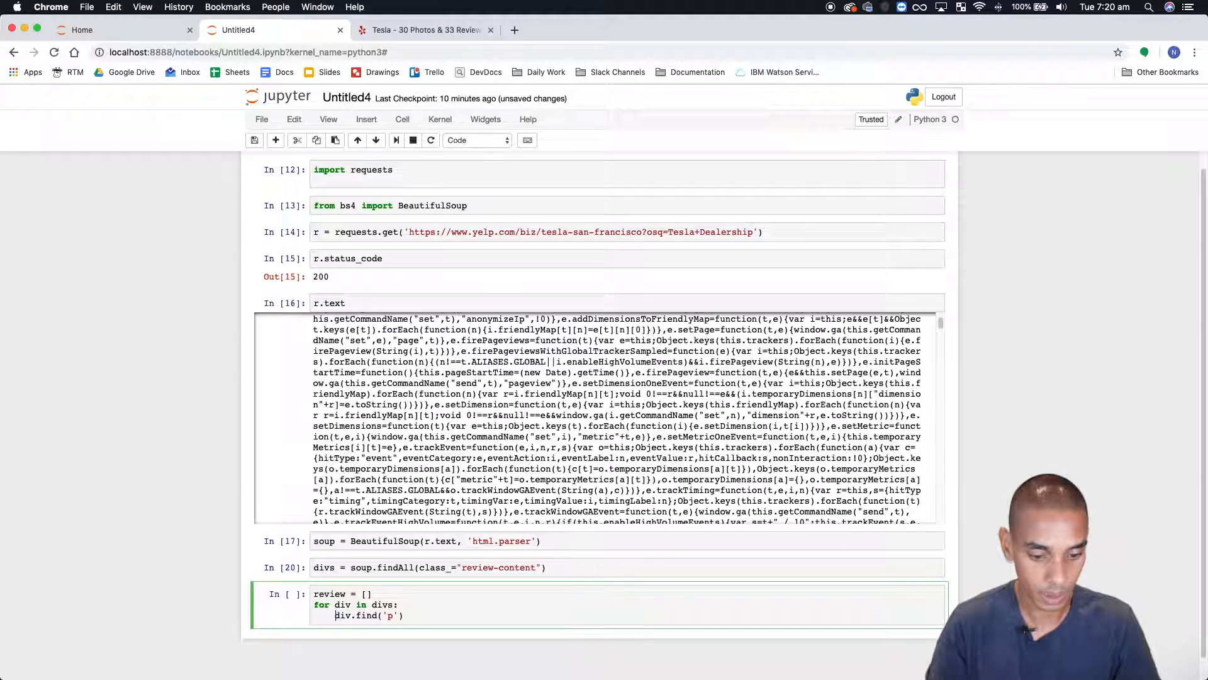
type("print(")
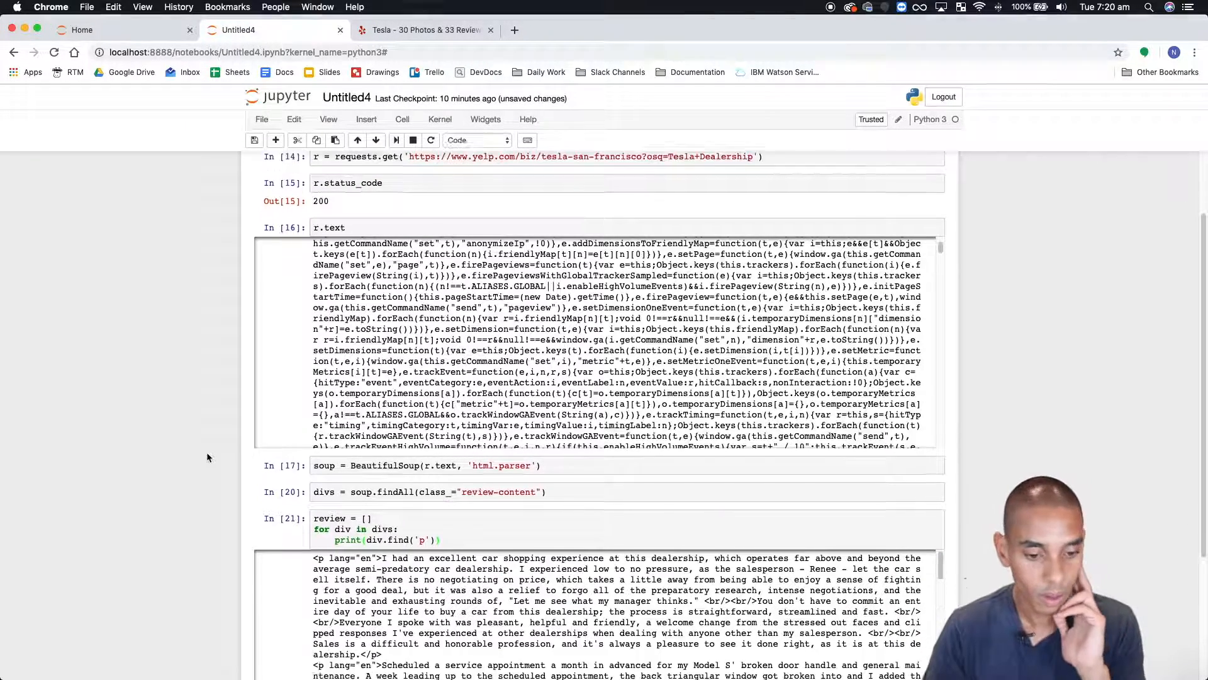
Step: Change the loop to print(div.find('p').text) and rerun to list plain review text
scroll("down", 3)
type(".text,")
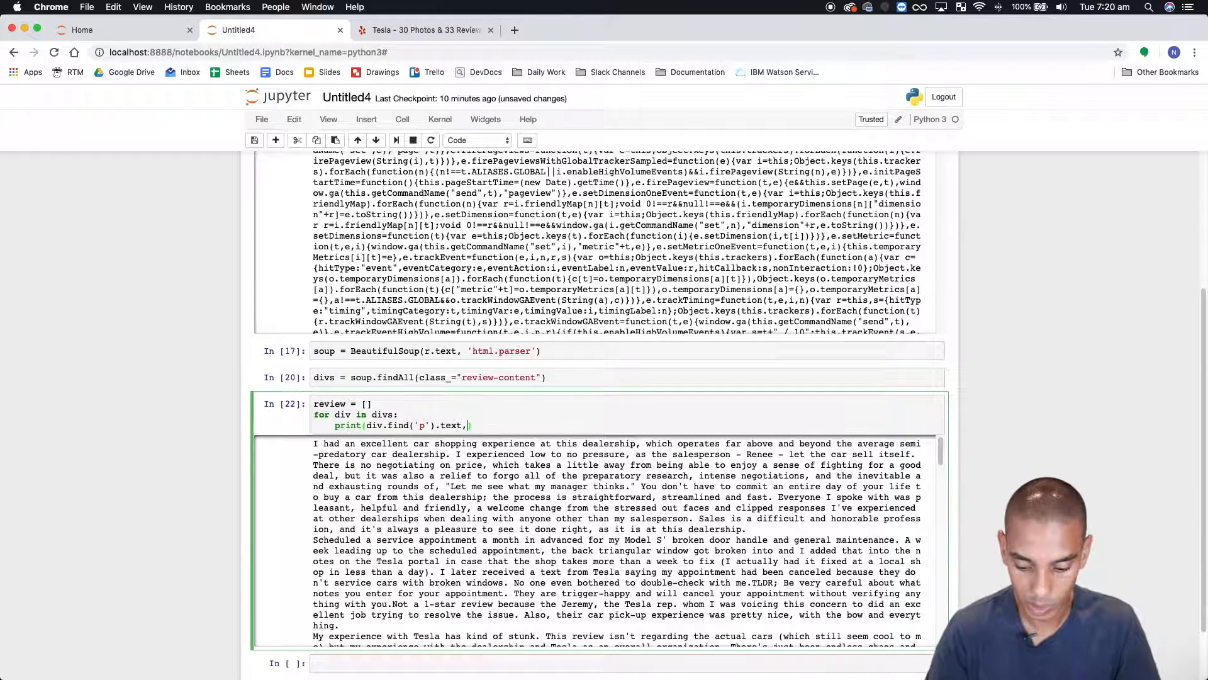
type("'\\n'")
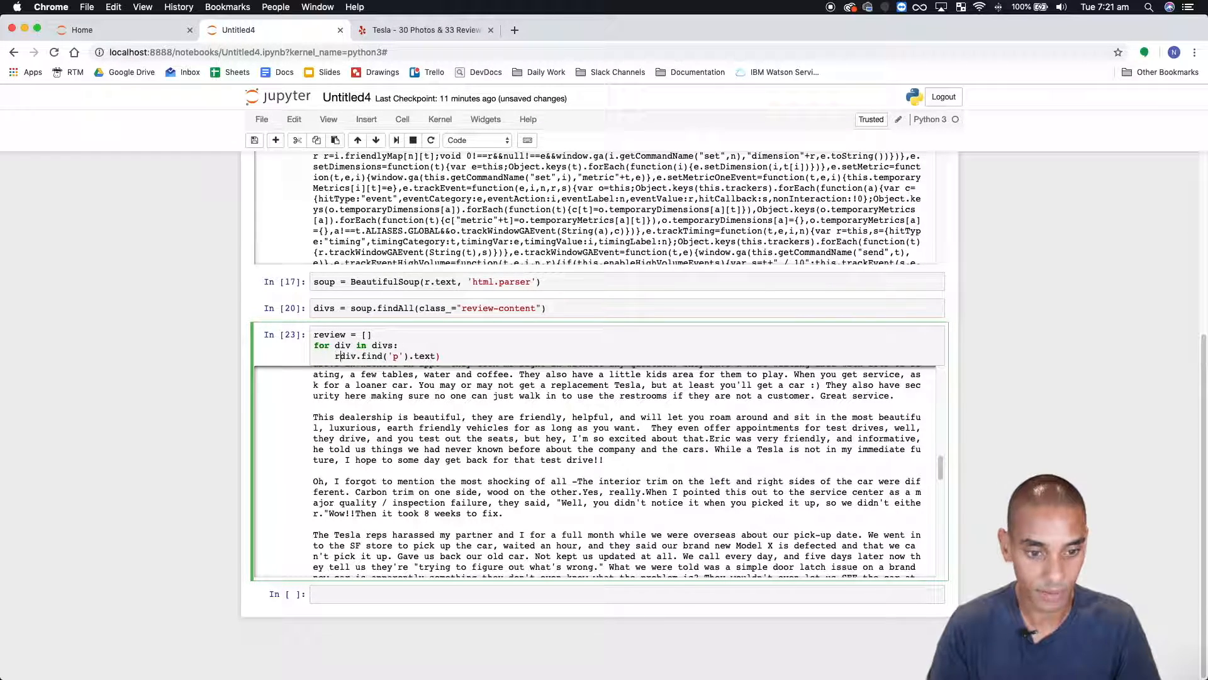
Step: Make the loop do reviews.append(div.find('p').text), then display the reviews list
type("reviews")
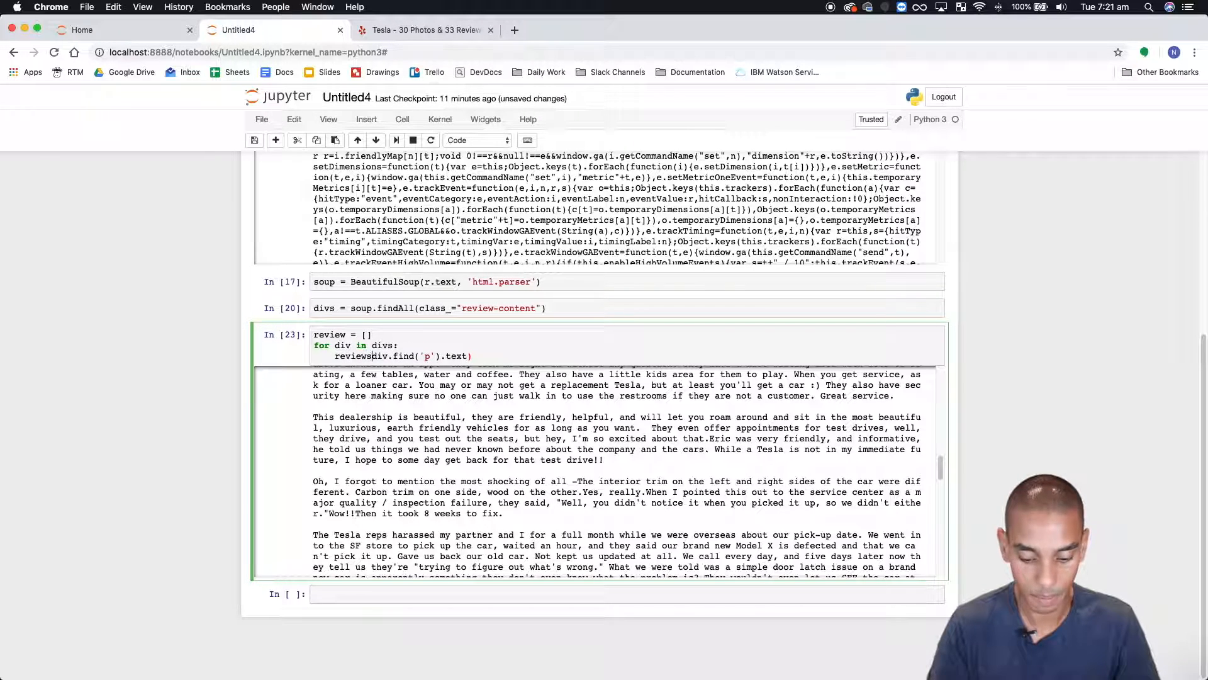
type(".append(")
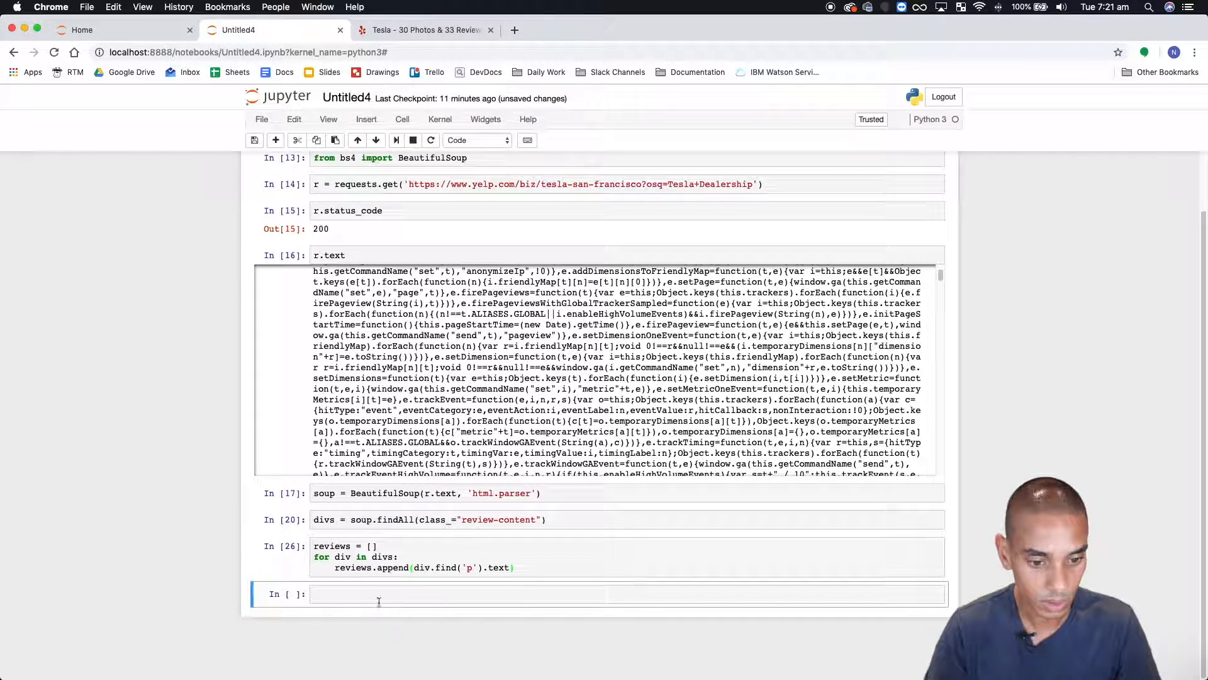
type("reviews")
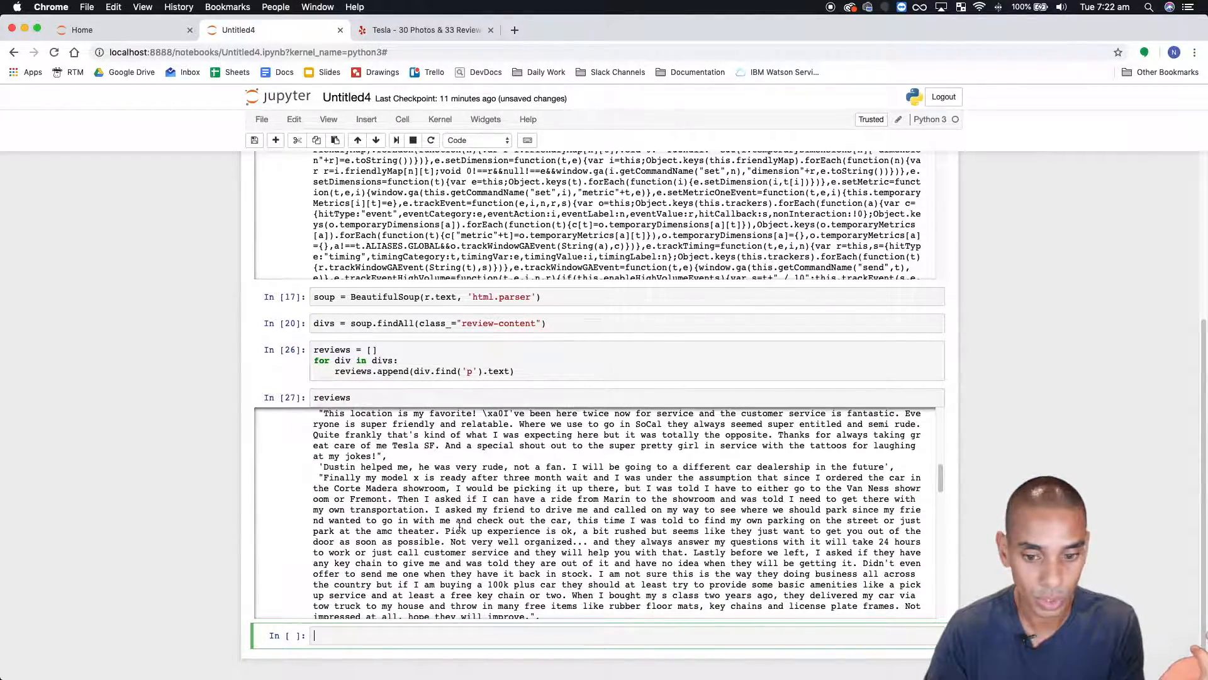
scroll("down", 3)
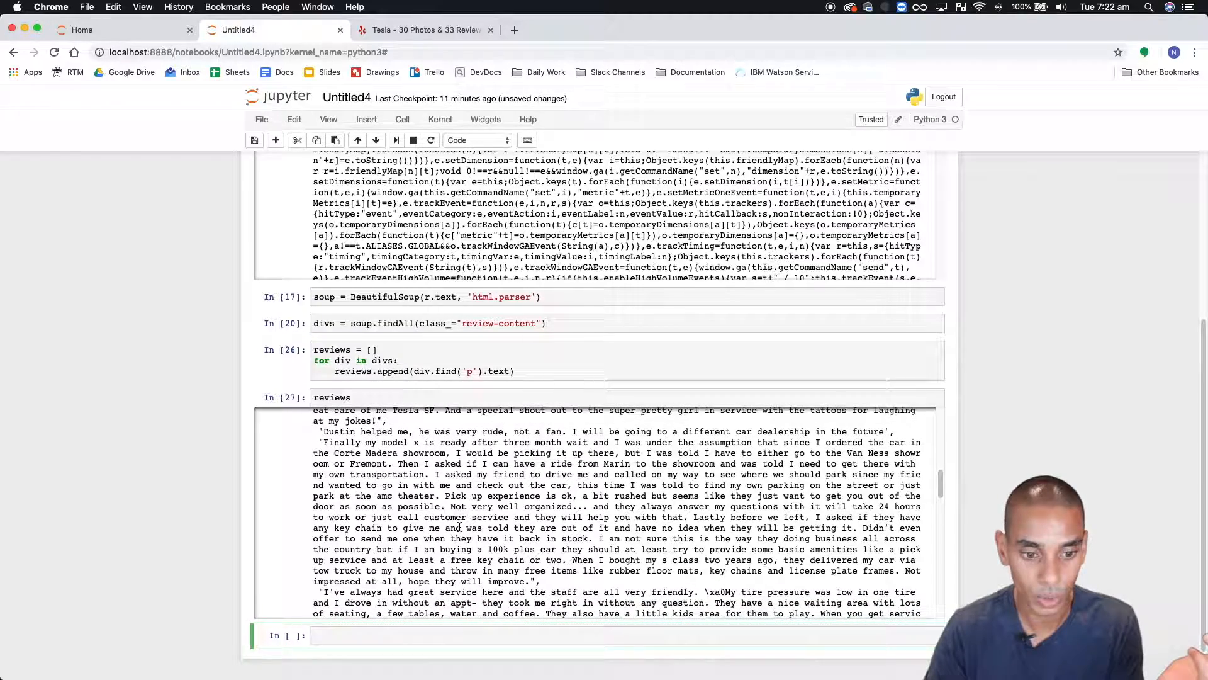